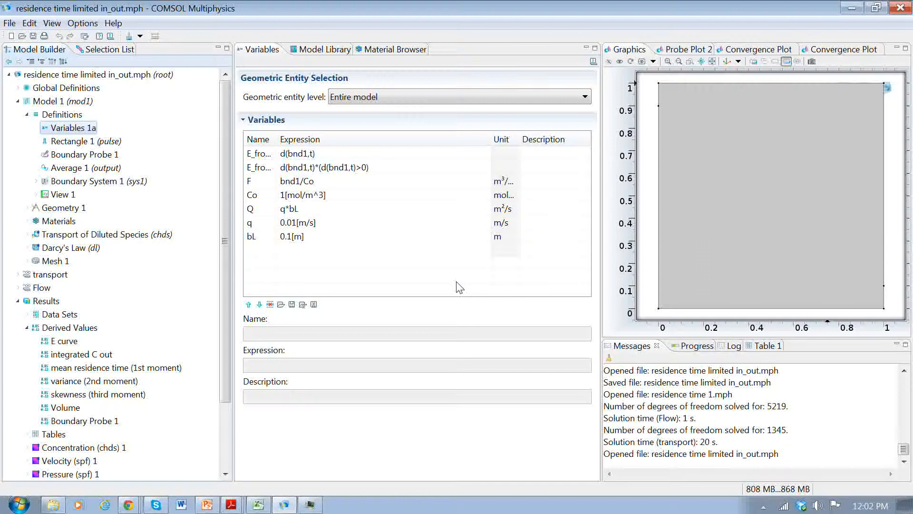
{"action": "mouse_move", "coordinate": [669, 120]}
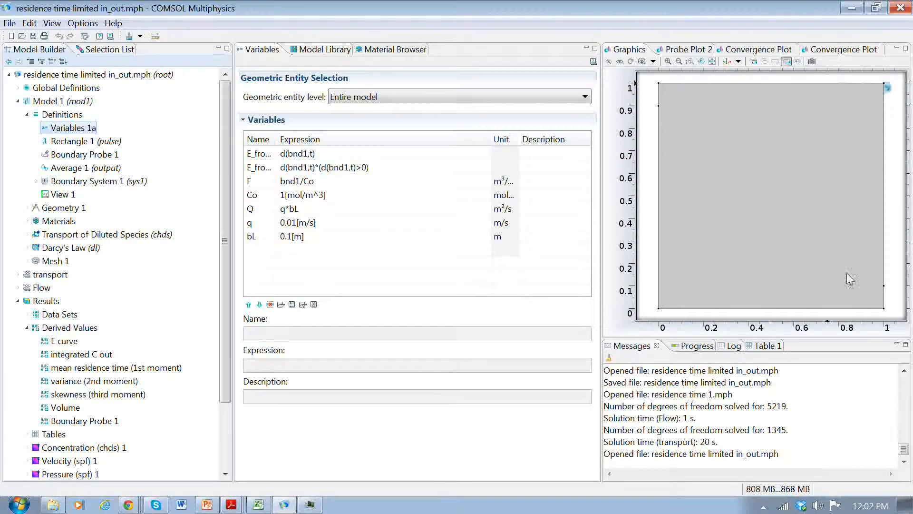
{"action": "mouse_move", "coordinate": [670, 115]}
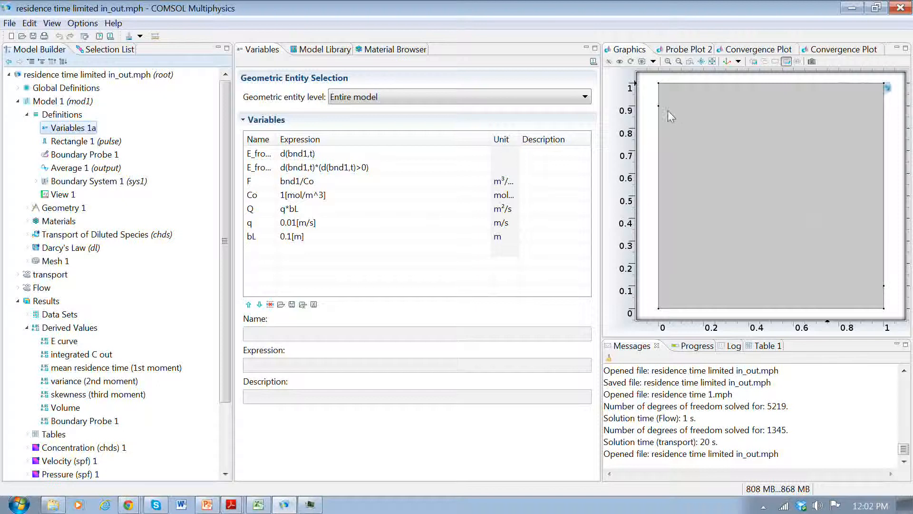
{"action": "mouse_move", "coordinate": [654, 145]}
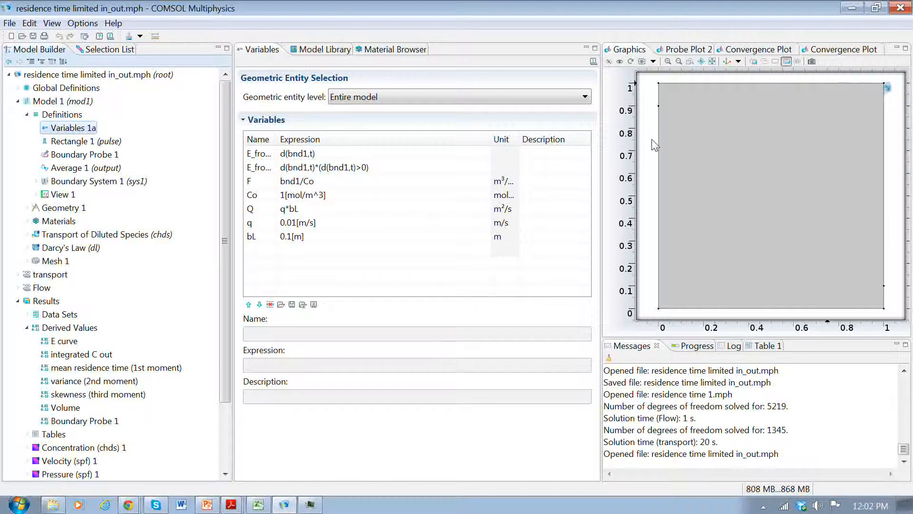
{"action": "mouse_move", "coordinate": [593, 206]}
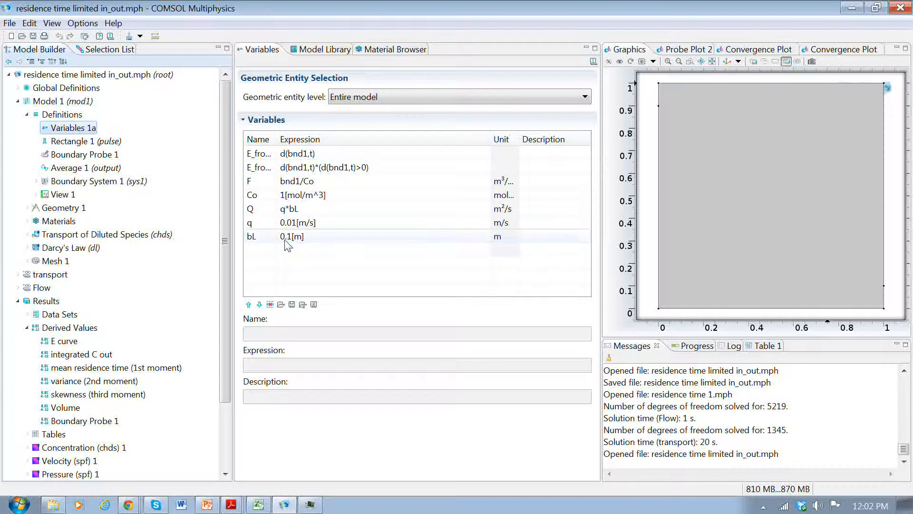
{"action": "mouse_move", "coordinate": [254, 246]}
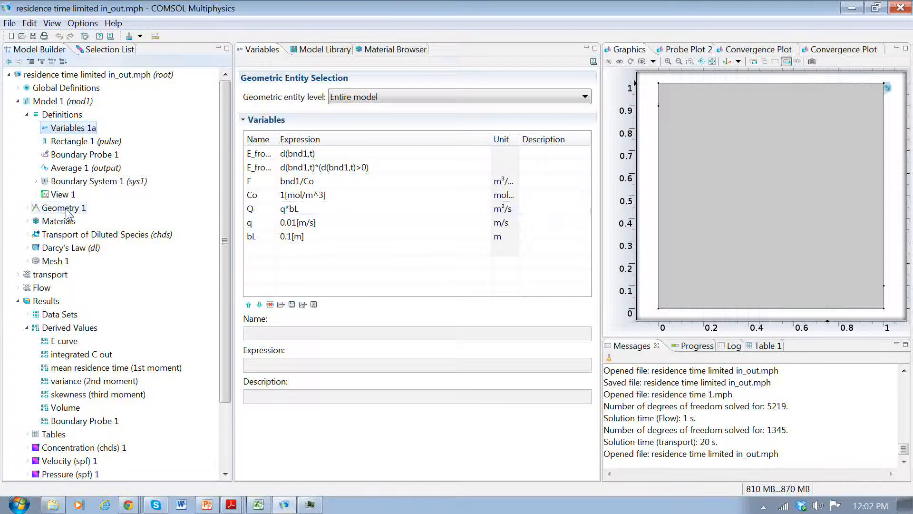
Step: Inspect Geometry Point 1, Darcy's Law, inlet velocity q on boundary 3, and pressure 0 on boundary 5
{"action": "left_click", "coordinate": [63, 208]}
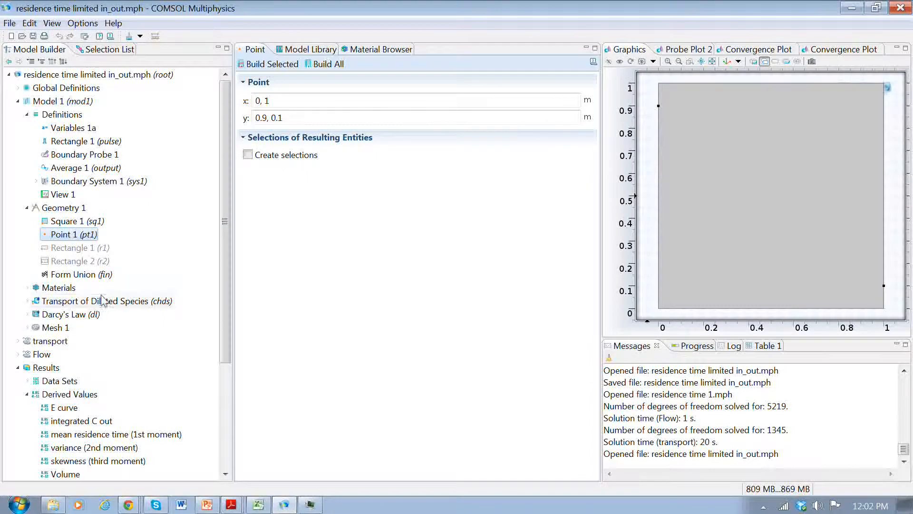
{"action": "left_click", "coordinate": [70, 314]}
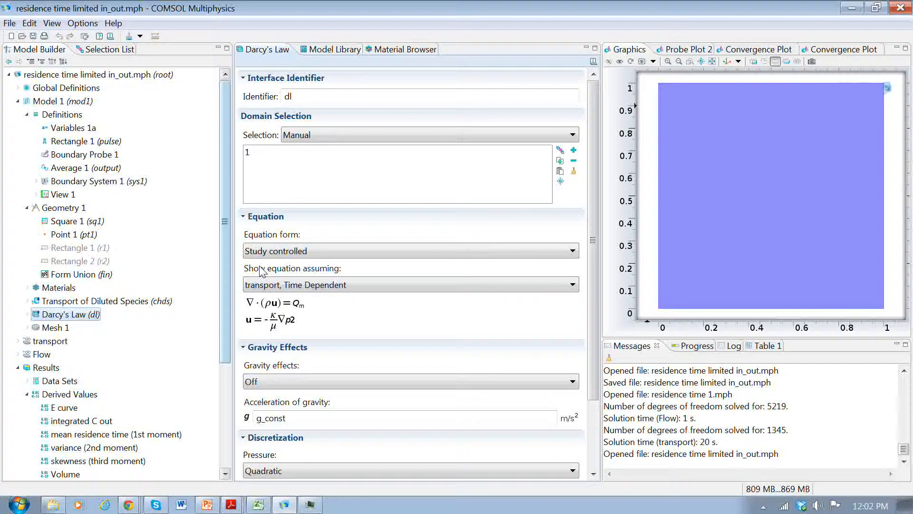
{"action": "scroll", "scroll_direction": "down", "scroll_amount": 3}
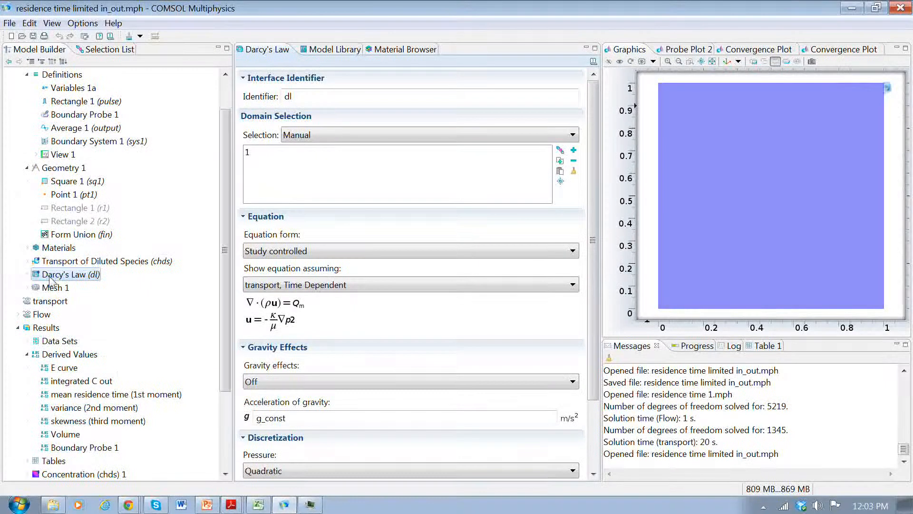
{"action": "left_click", "coordinate": [36, 274]}
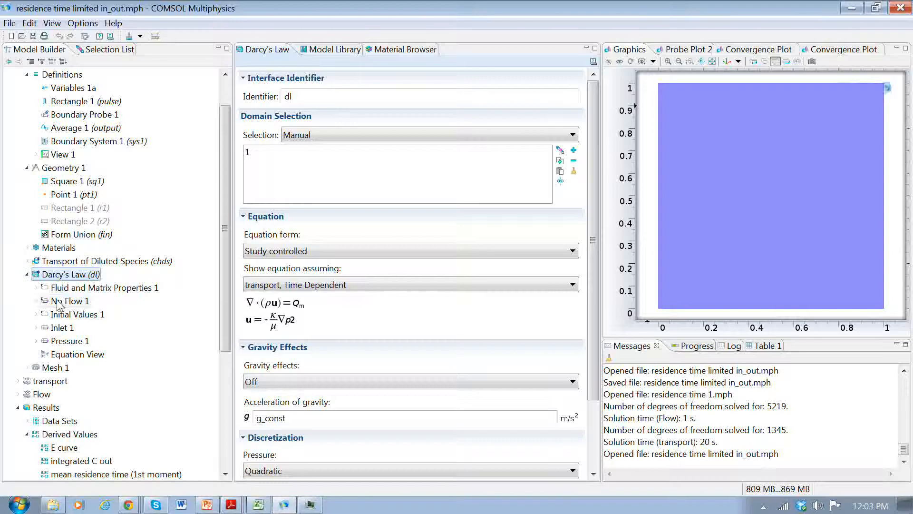
{"action": "left_click", "coordinate": [64, 327]}
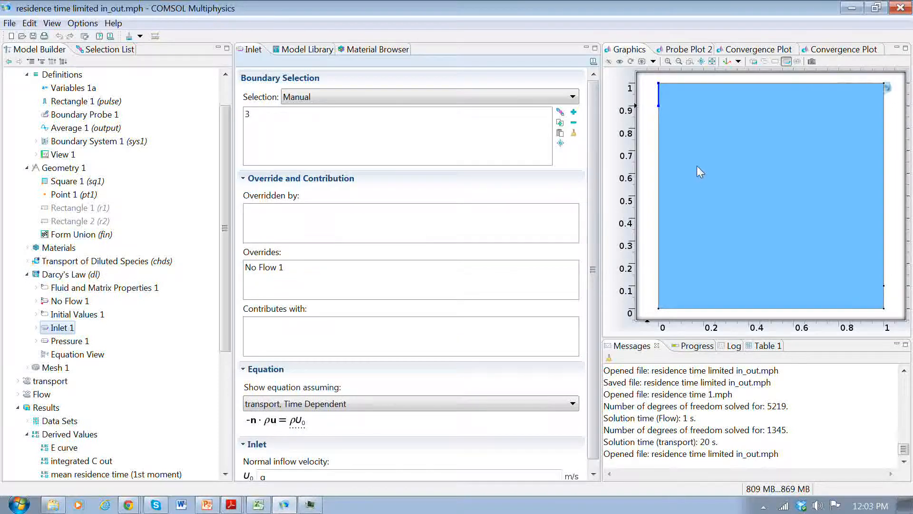
{"action": "mouse_move", "coordinate": [675, 171]}
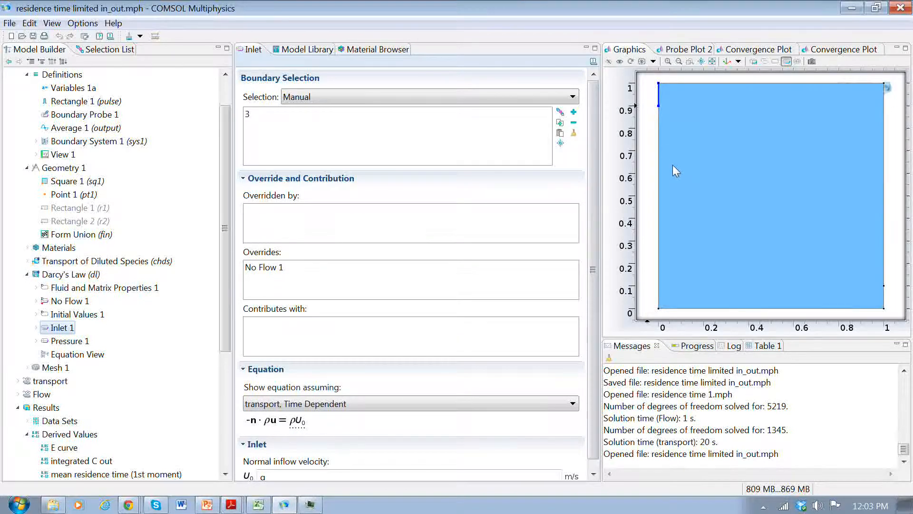
{"action": "mouse_move", "coordinate": [664, 105]}
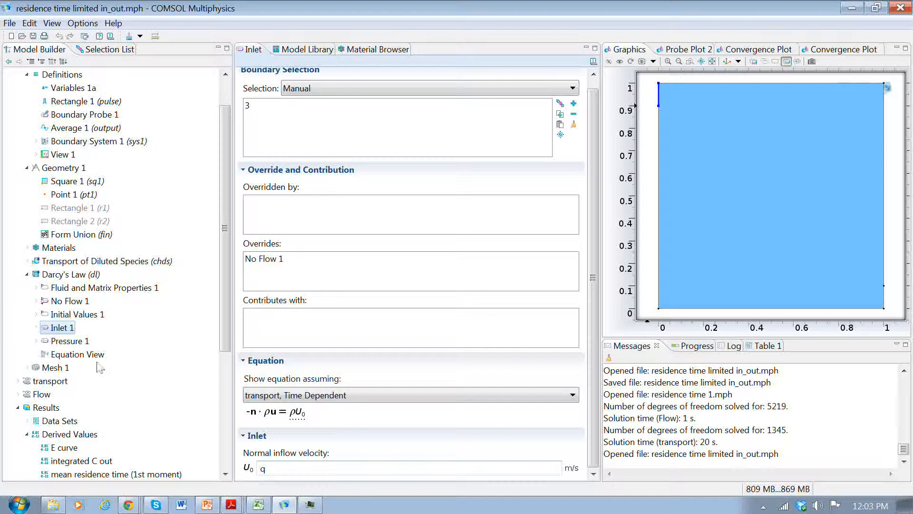
{"action": "left_click", "coordinate": [69, 340]}
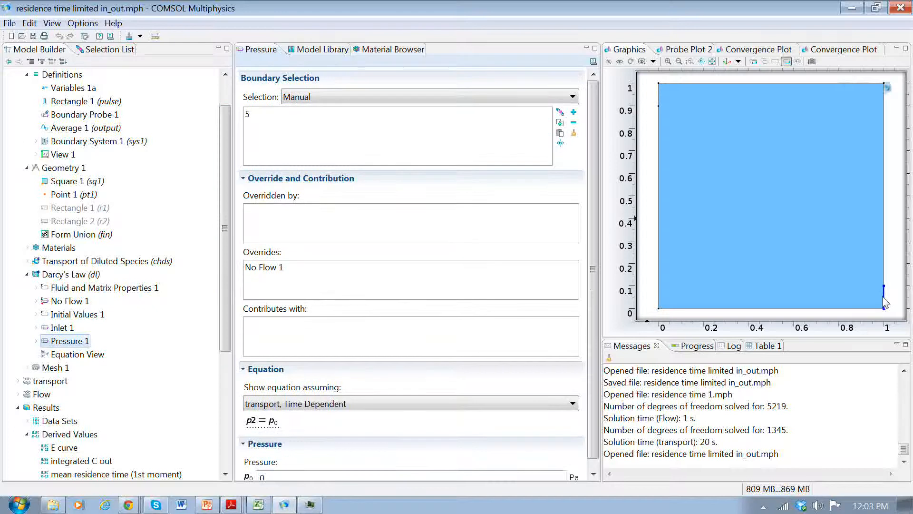
{"action": "mouse_move", "coordinate": [173, 342]}
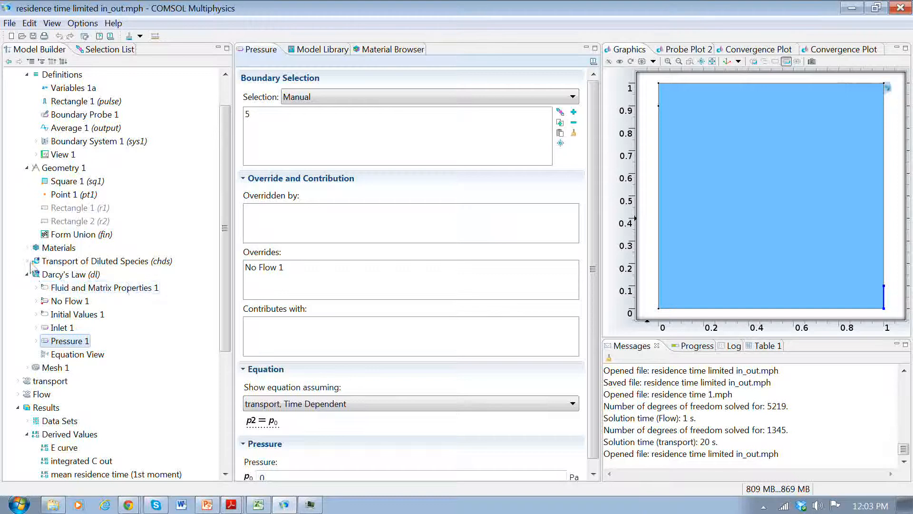
Step: Inspect Transport of Diluted Species: inflow concentration Co on boundary 3 and outflow on boundary 5
{"action": "left_click", "coordinate": [66, 314]}
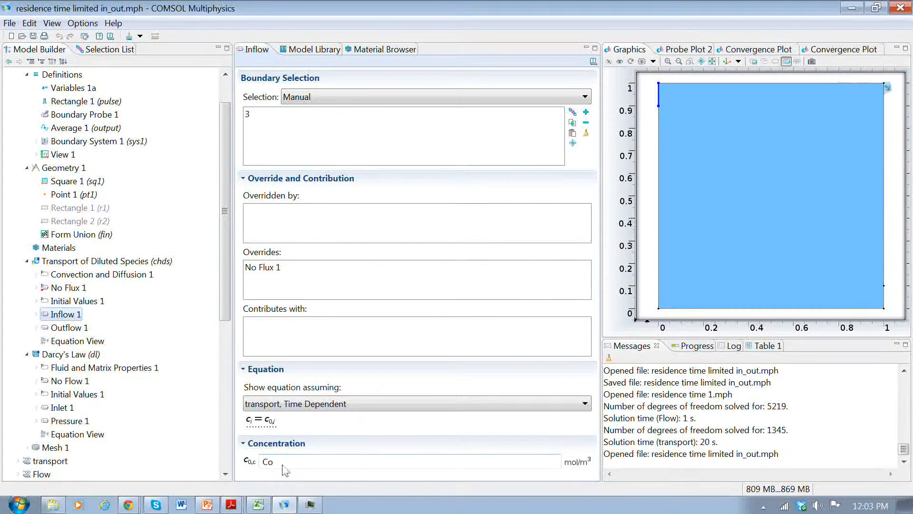
{"action": "left_click", "coordinate": [68, 327]}
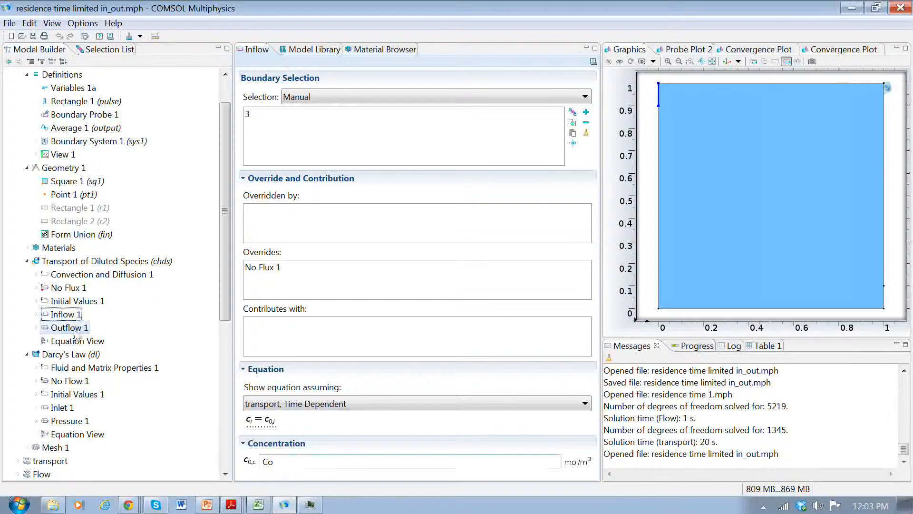
{"action": "left_click", "coordinate": [69, 328]}
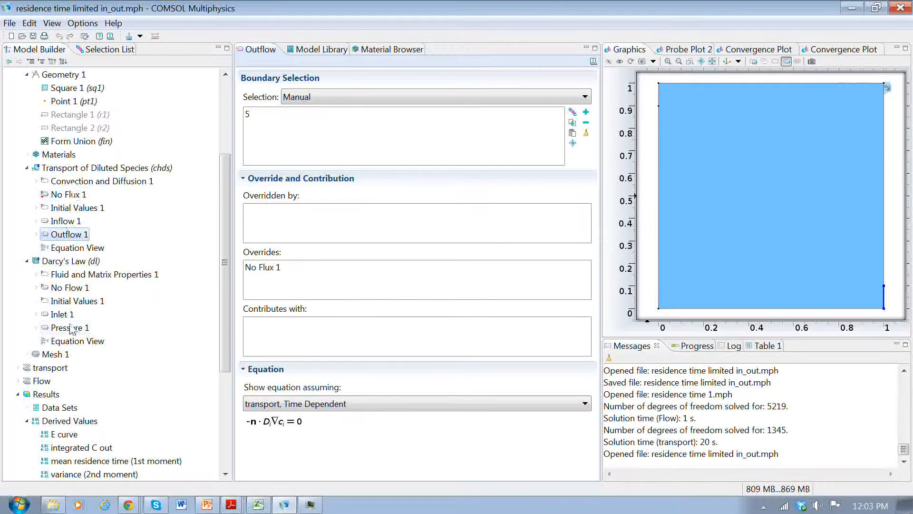
{"action": "mouse_move", "coordinate": [674, 194]}
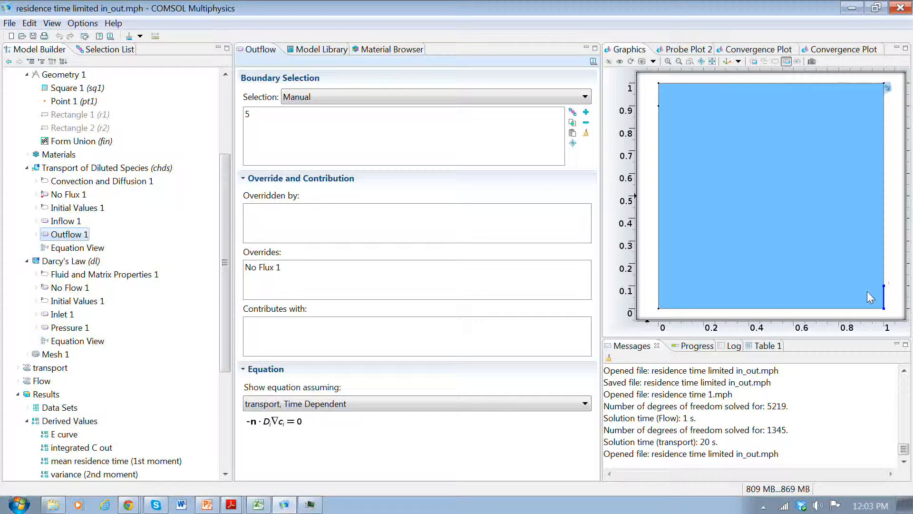
{"action": "mouse_move", "coordinate": [690, 146]}
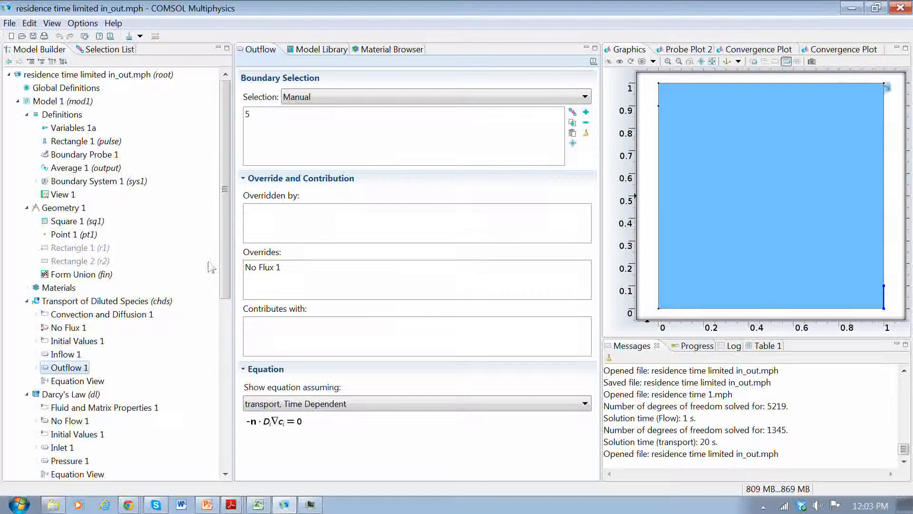
Step: Check Boundary Probe 1 averaging concentration c on boundary 5, then scroll to the Flow study
{"action": "left_click", "coordinate": [85, 154]}
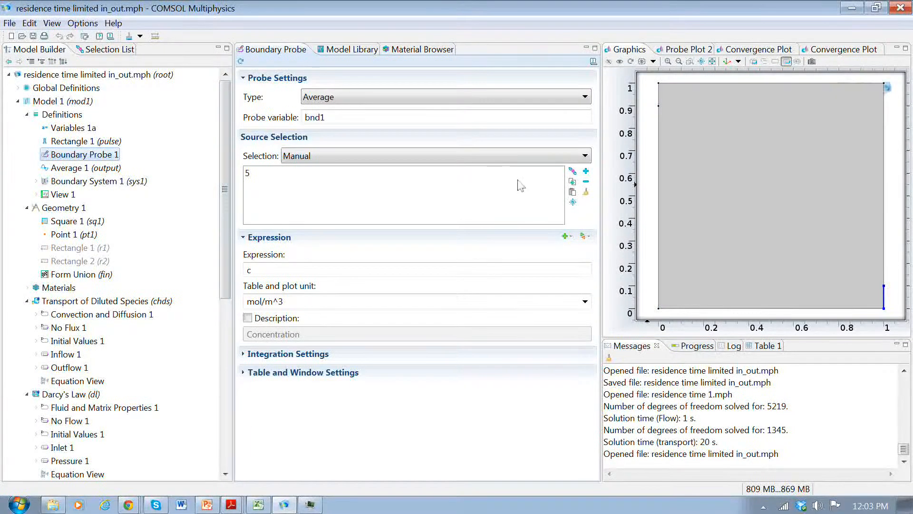
{"action": "mouse_move", "coordinate": [879, 144]}
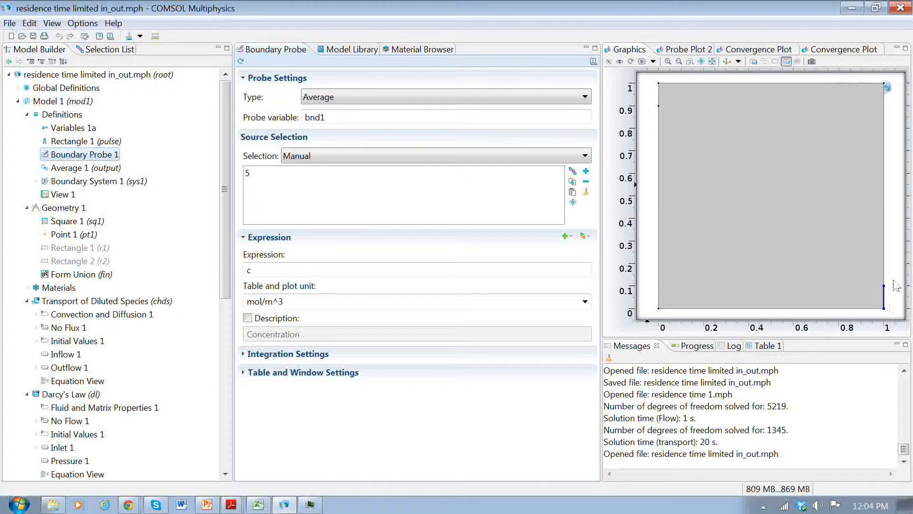
{"action": "mouse_move", "coordinate": [891, 306]}
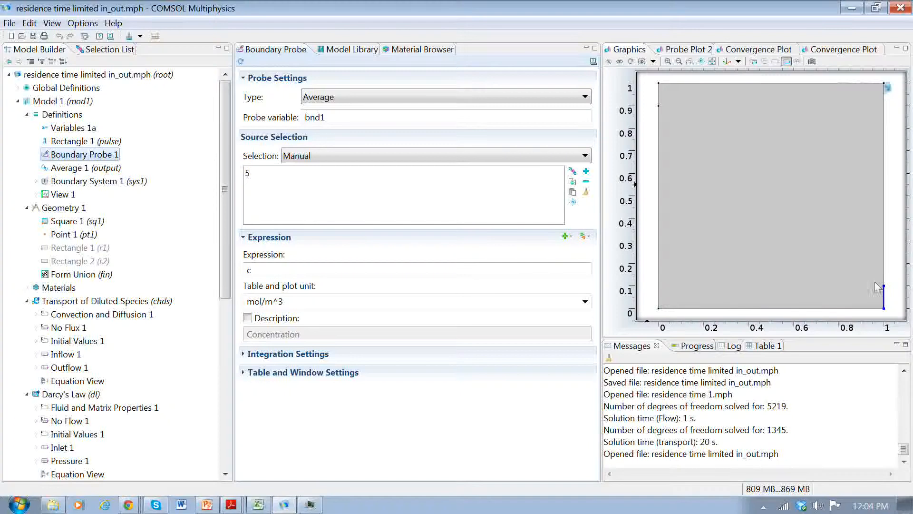
{"action": "mouse_move", "coordinate": [888, 301]}
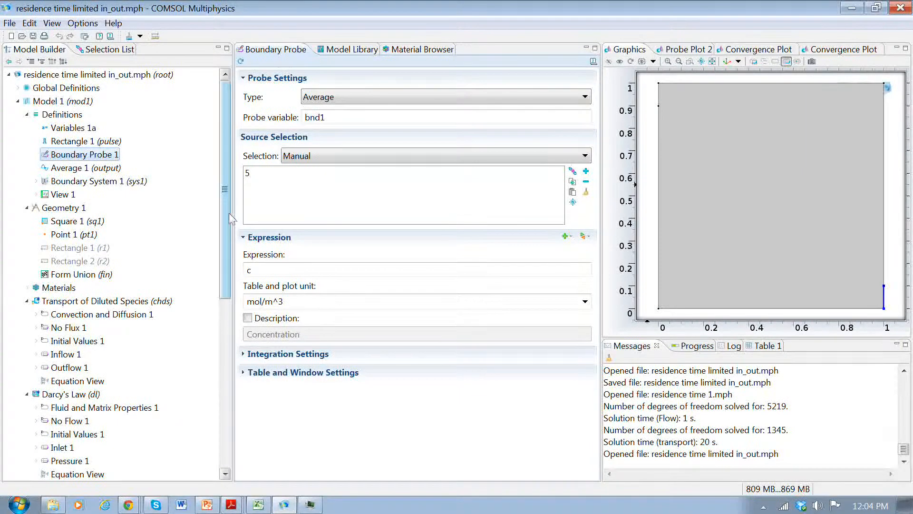
{"action": "scroll", "scroll_direction": "down", "scroll_amount": 3}
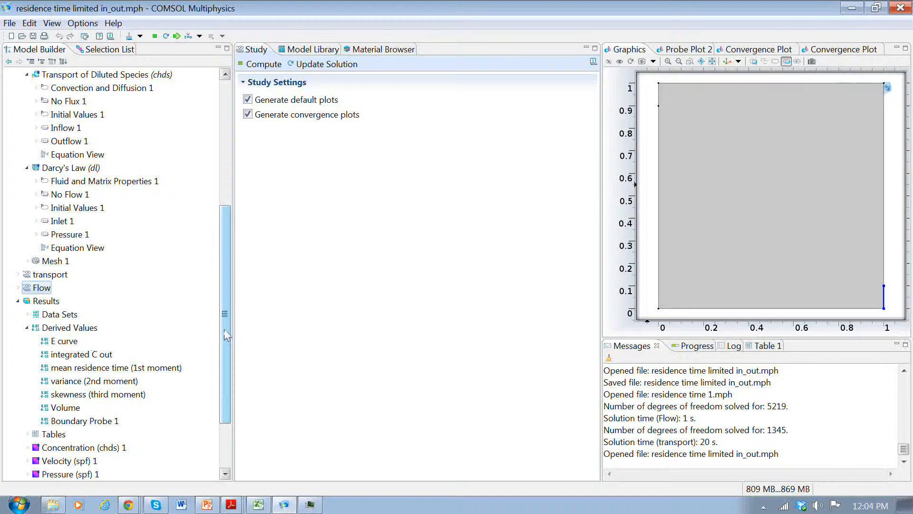
Step: Compute the Flow study, dismiss the evaluation error, and solve transport to t=2000
{"action": "left_click", "coordinate": [72, 380]}
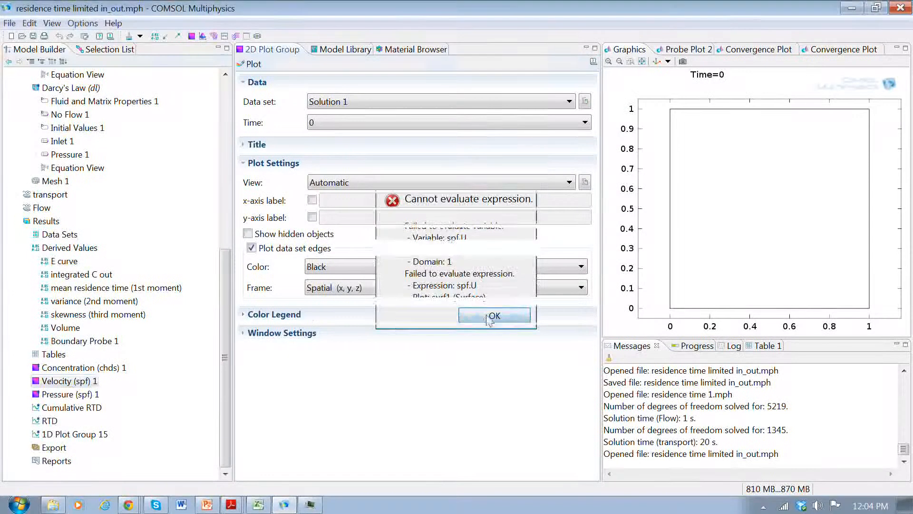
{"action": "left_click", "coordinate": [495, 315]}
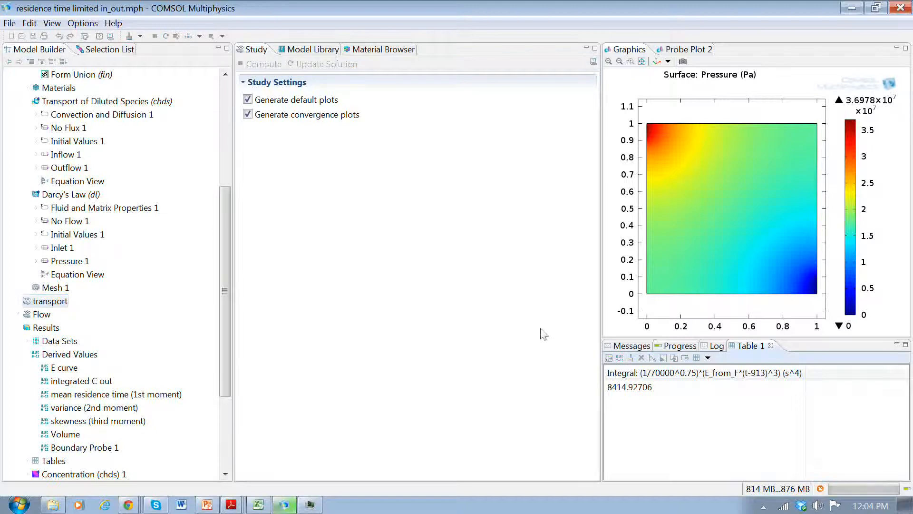
{"action": "left_click", "coordinate": [260, 65]}
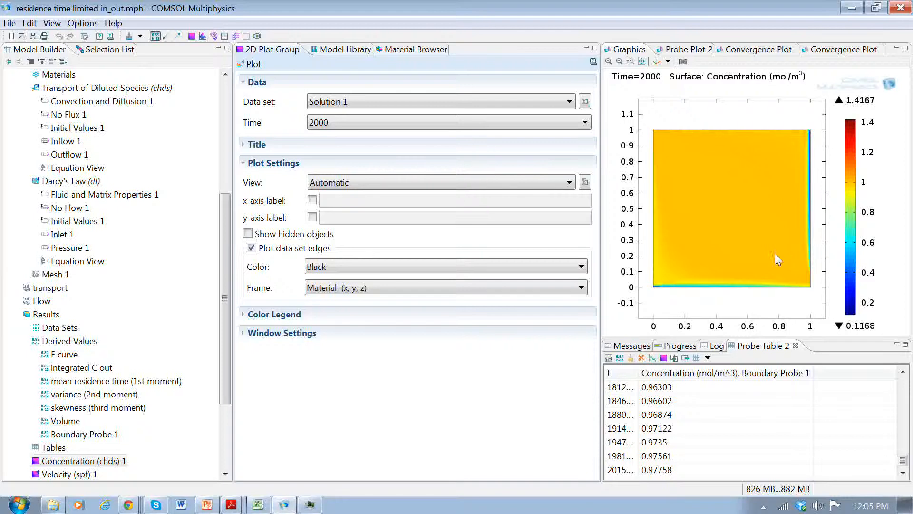
{"action": "scroll", "scroll_direction": "down", "scroll_amount": 3}
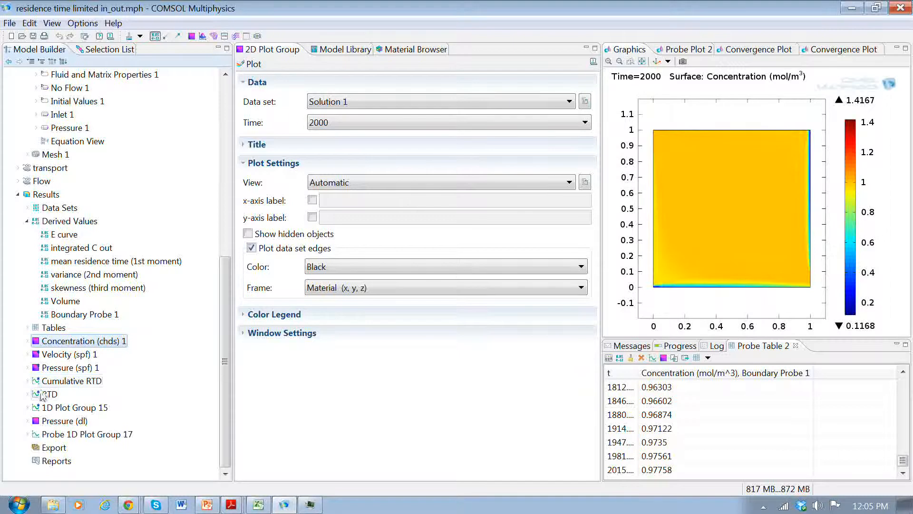
{"action": "left_click", "coordinate": [72, 381]}
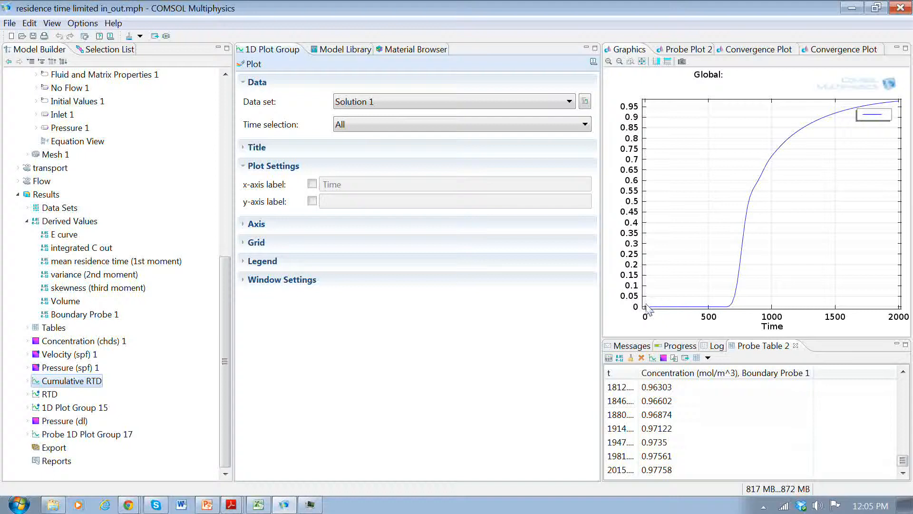
{"action": "mouse_move", "coordinate": [675, 313]}
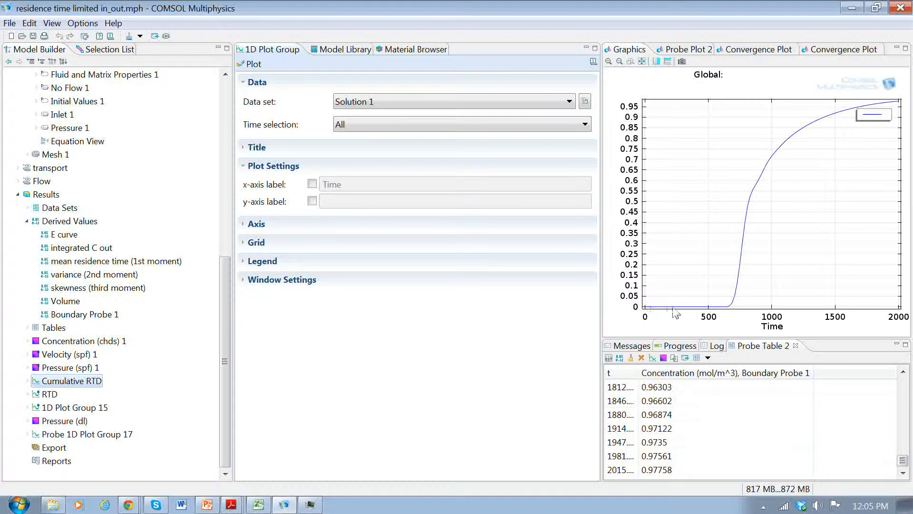
{"action": "mouse_move", "coordinate": [691, 315]}
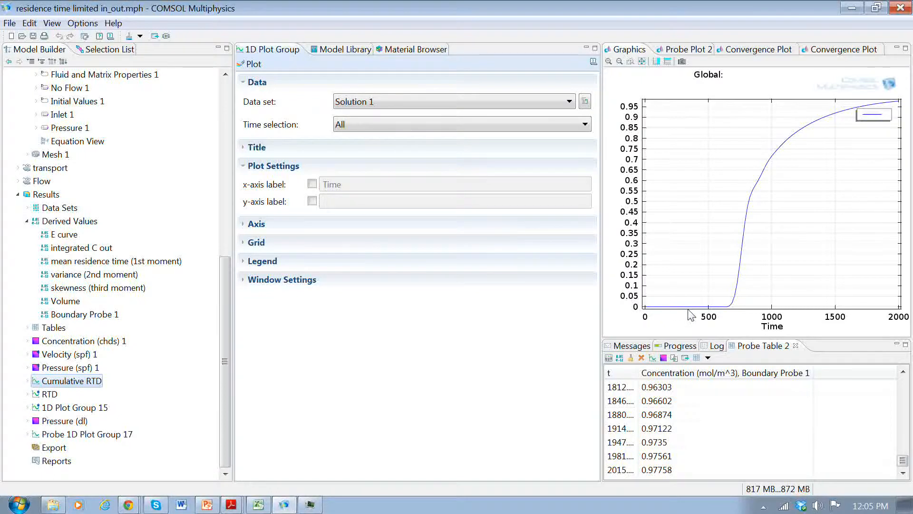
{"action": "mouse_move", "coordinate": [656, 308]}
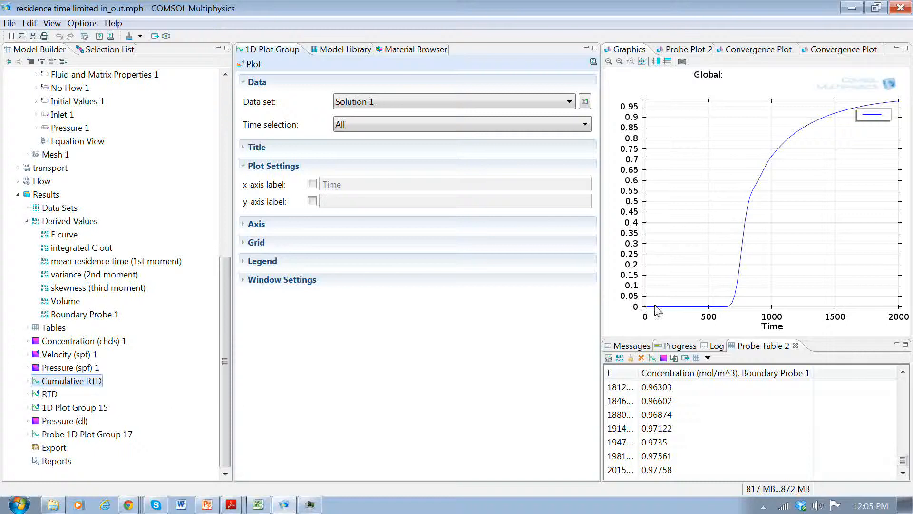
{"action": "mouse_move", "coordinate": [726, 314]}
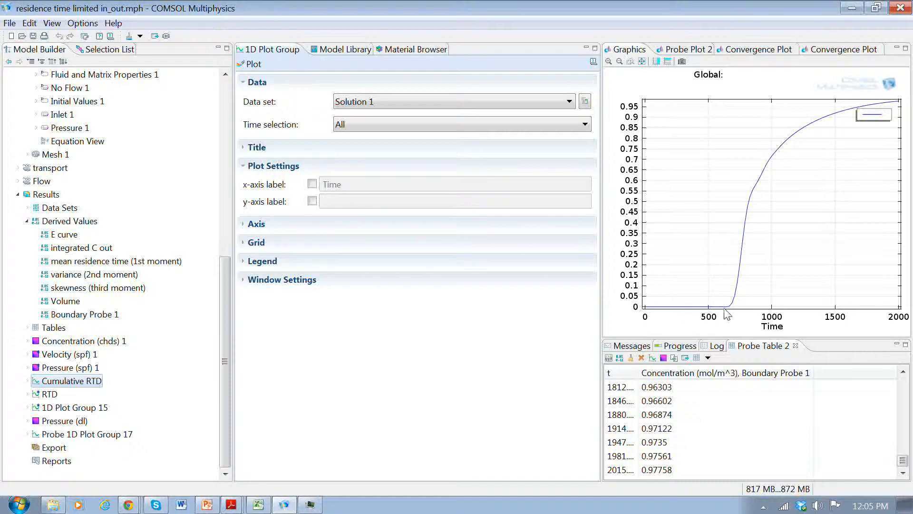
{"action": "mouse_move", "coordinate": [729, 314]}
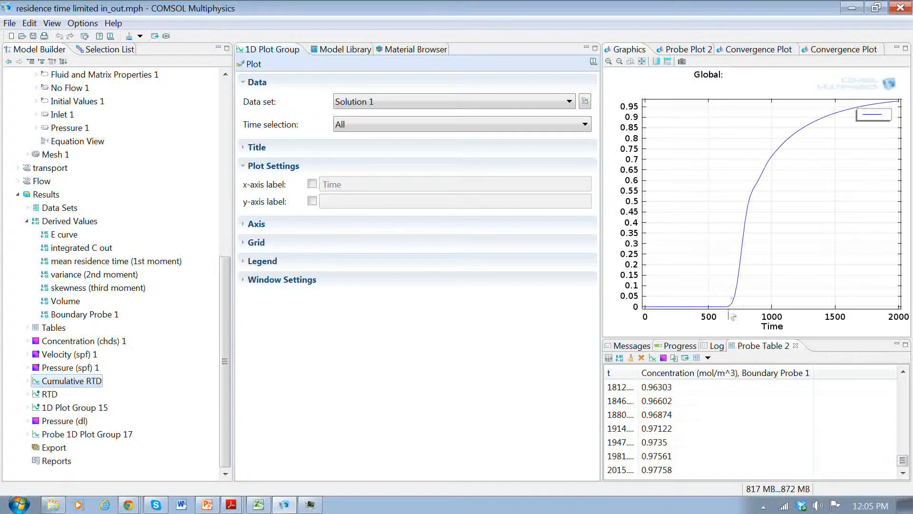
{"action": "mouse_move", "coordinate": [728, 313]}
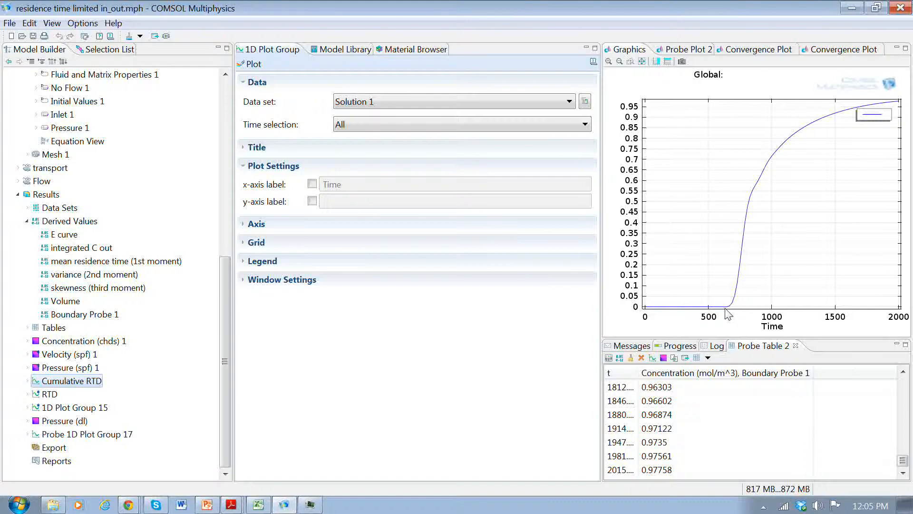
{"action": "mouse_move", "coordinate": [777, 149]}
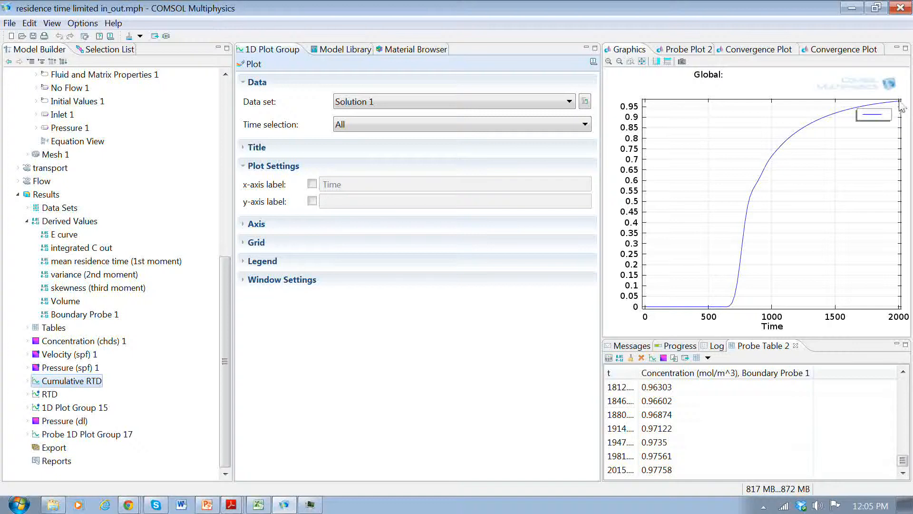
{"action": "mouse_move", "coordinate": [897, 103]}
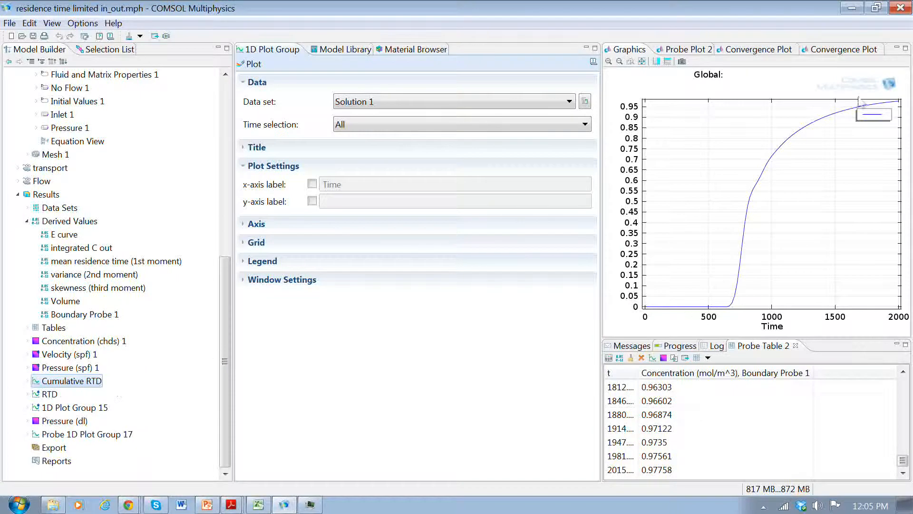
Step: Plot the RTD E curve, which peaks near 0.005 around time 750
{"action": "left_click", "coordinate": [51, 393]}
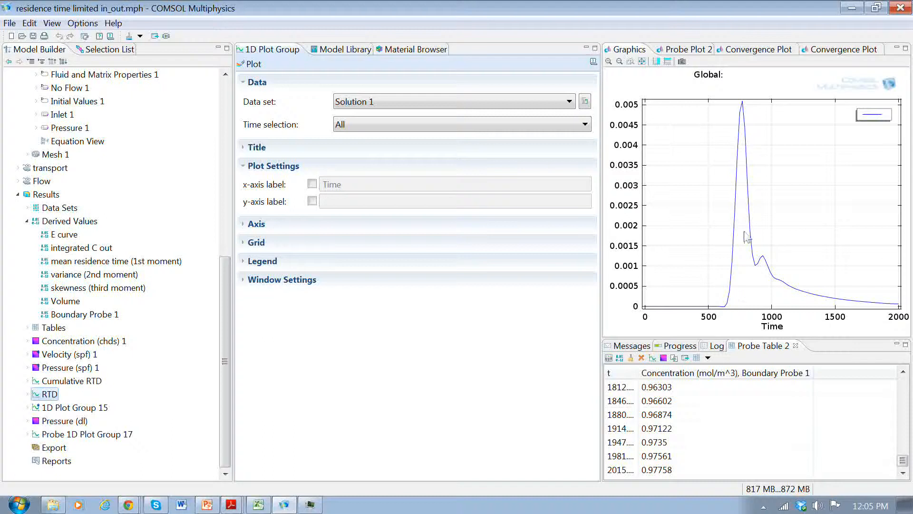
{"action": "mouse_move", "coordinate": [760, 285]}
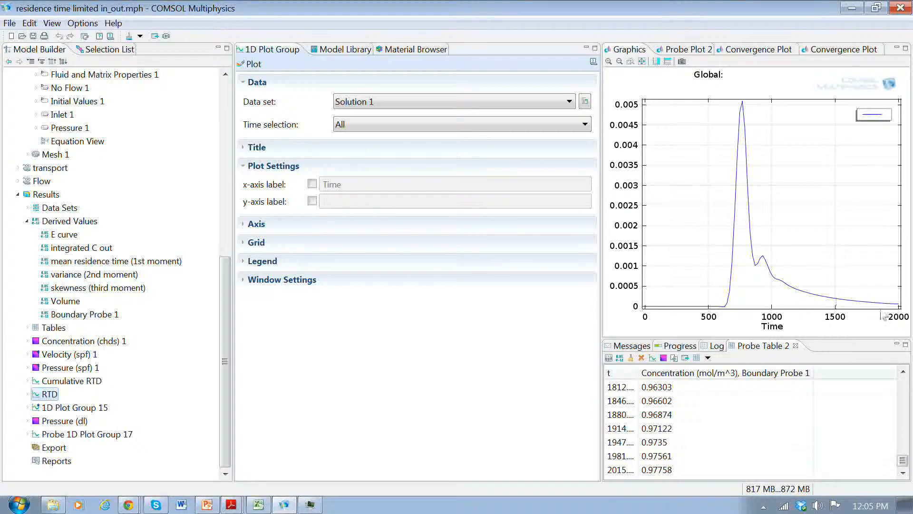
{"action": "mouse_move", "coordinate": [863, 304]}
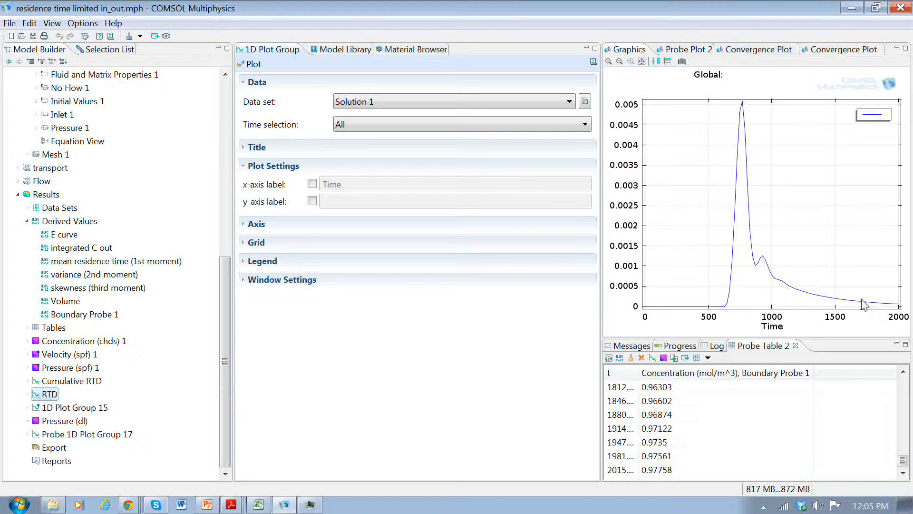
{"action": "mouse_move", "coordinate": [774, 273]}
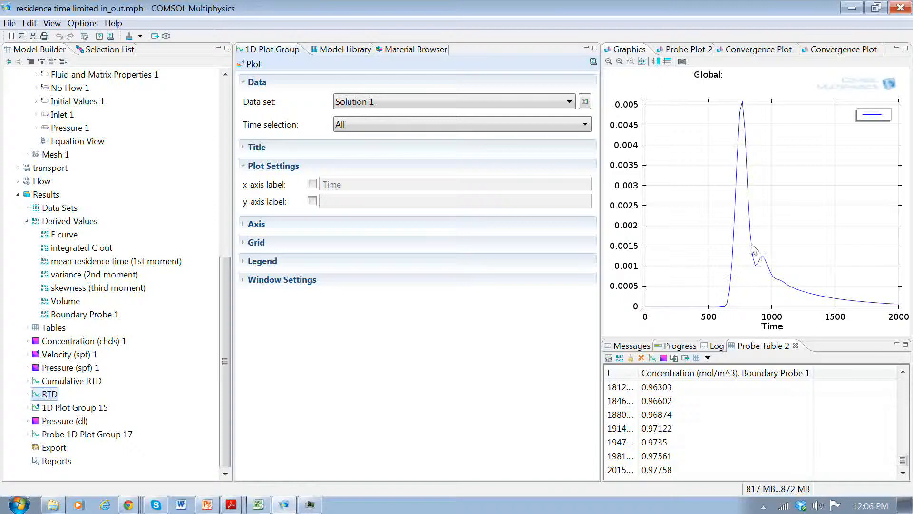
{"action": "mouse_move", "coordinate": [802, 292]}
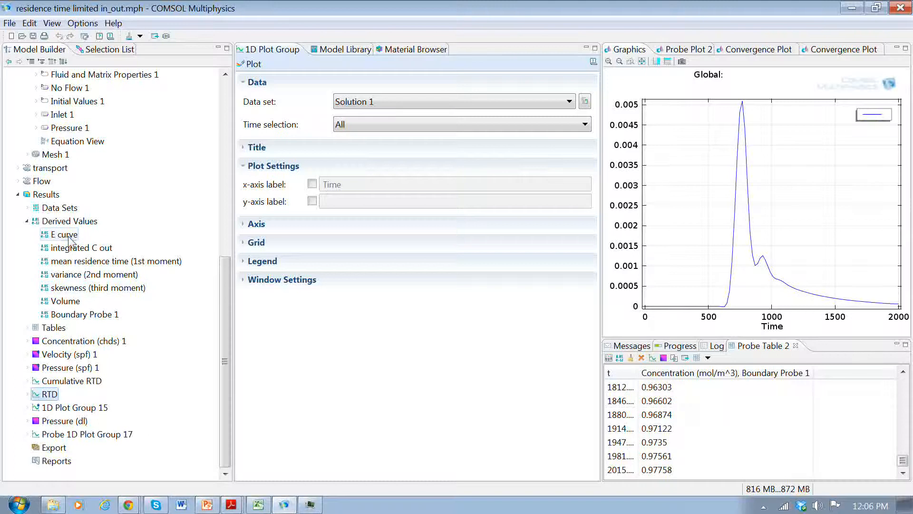
Step: View the E curve and integrated C out Global Evaluation settings for E_from_F
{"action": "left_click", "coordinate": [62, 234]}
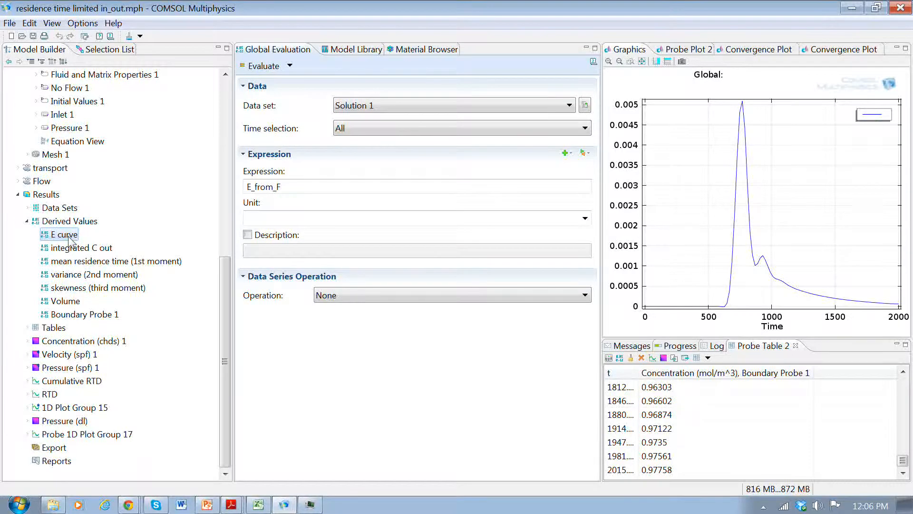
{"action": "left_click", "coordinate": [82, 247]}
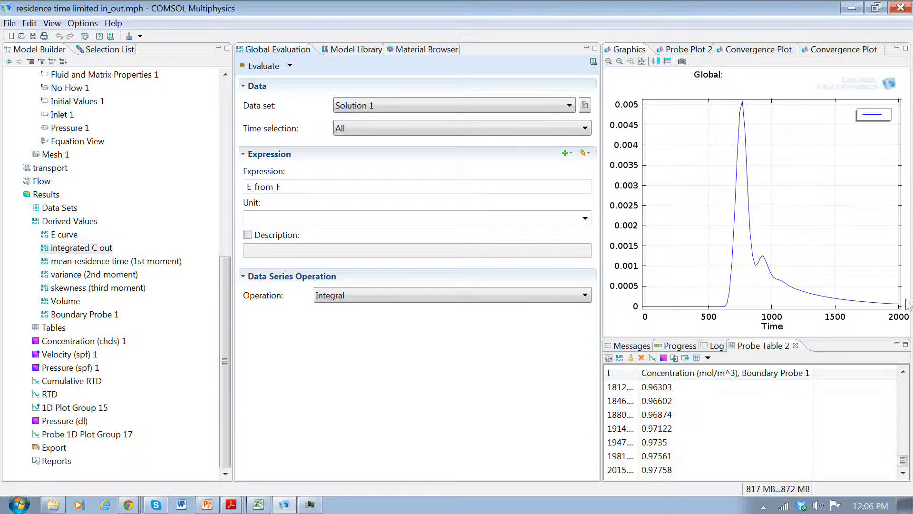
{"action": "mouse_move", "coordinate": [751, 198]}
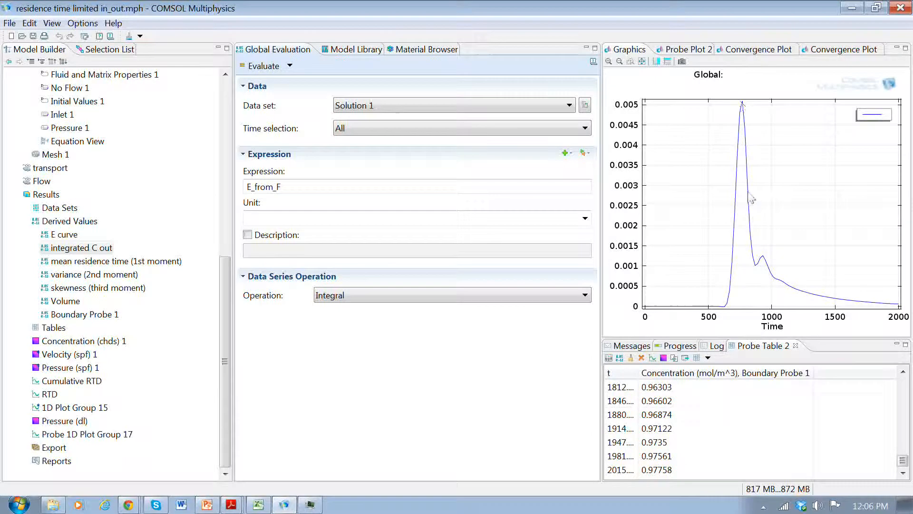
{"action": "mouse_move", "coordinate": [724, 312]}
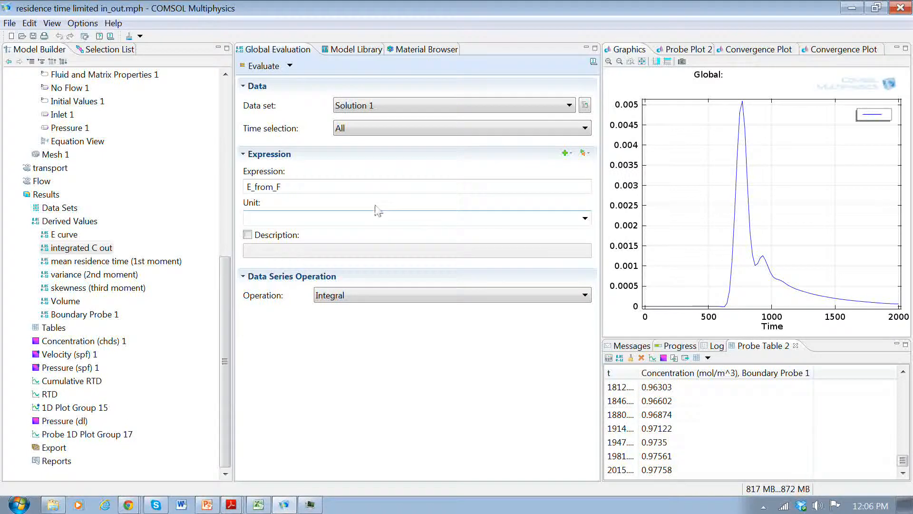
{"action": "mouse_move", "coordinate": [302, 187]}
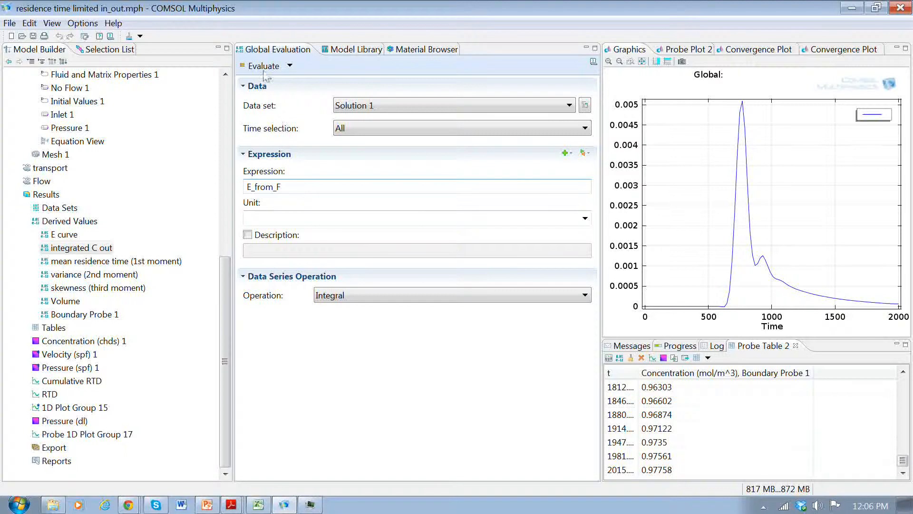
Step: Evaluate integrated C out, giving 0.97867 in the results table
{"action": "left_click", "coordinate": [263, 66]}
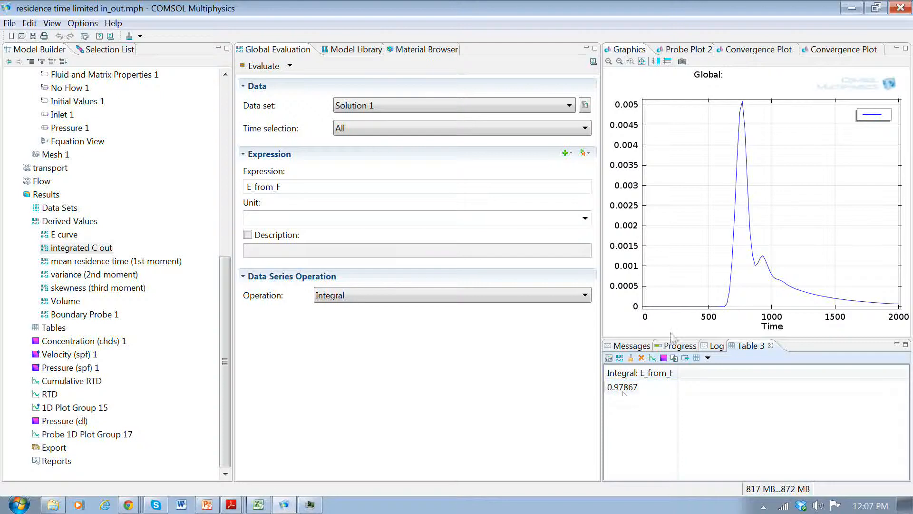
{"action": "mouse_move", "coordinate": [765, 317]}
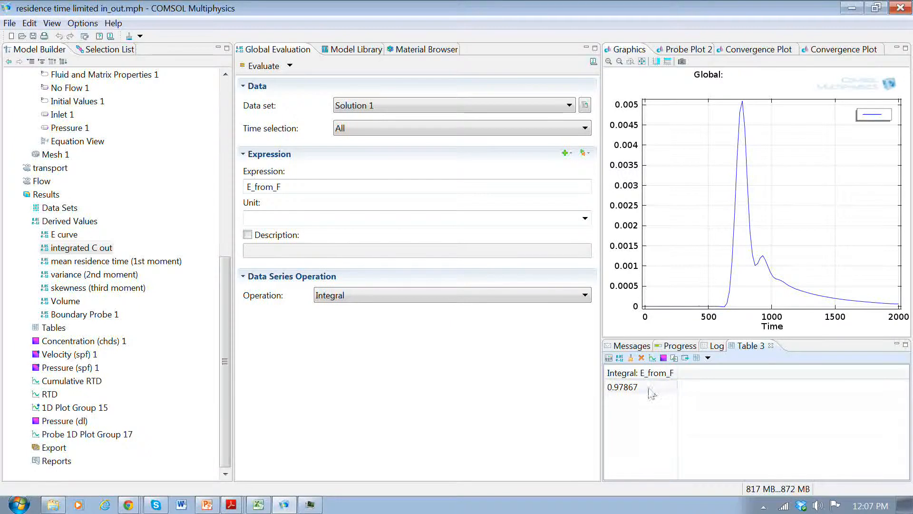
{"action": "mouse_move", "coordinate": [642, 390]}
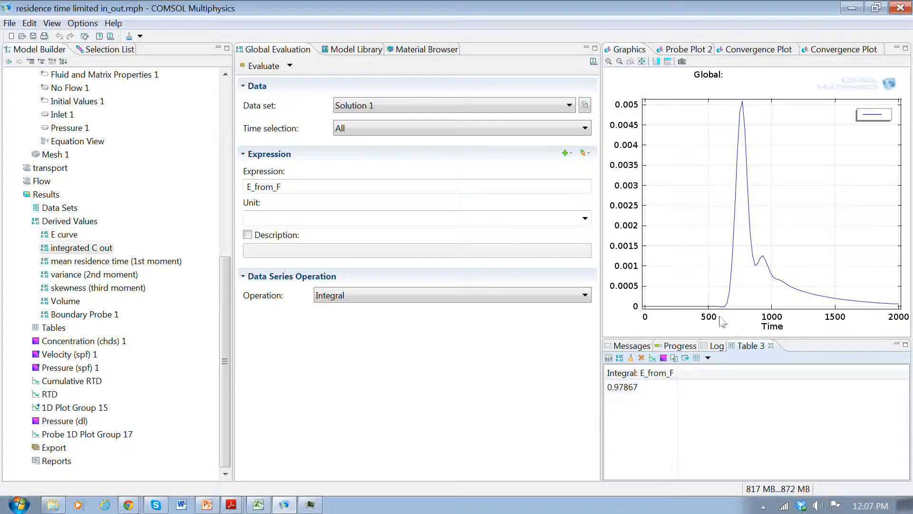
{"action": "mouse_move", "coordinate": [742, 213]}
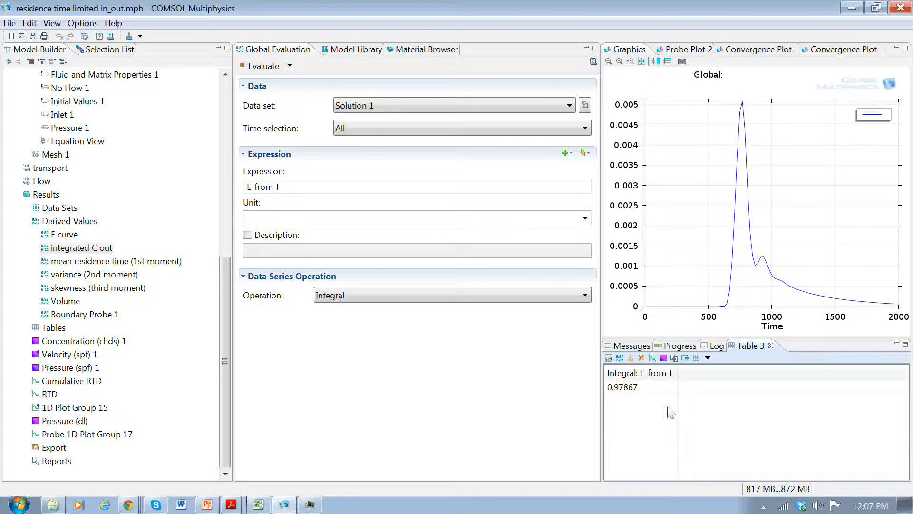
{"action": "left_click", "coordinate": [622, 386]}
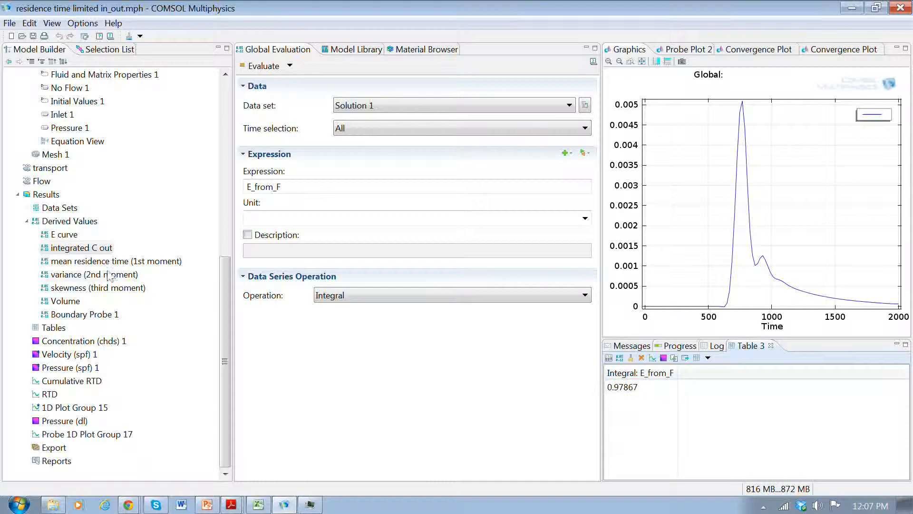
Step: Evaluate the mean residence time integral of E_from_F*t, giving 913.56235
{"action": "left_click", "coordinate": [119, 261]}
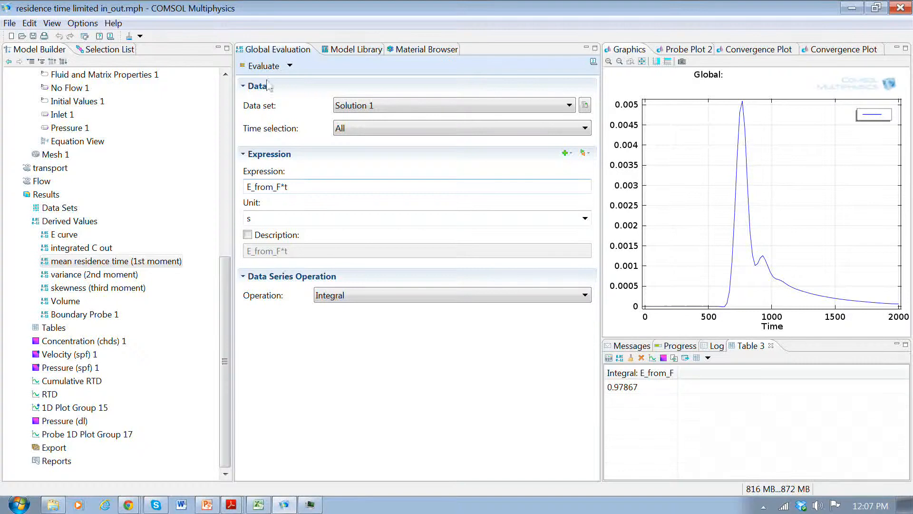
{"action": "left_click", "coordinate": [263, 66]}
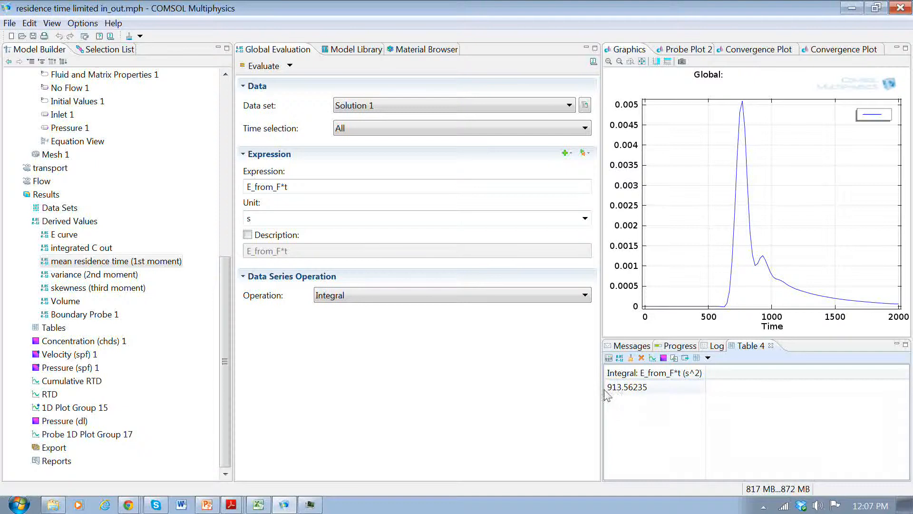
{"action": "mouse_move", "coordinate": [623, 397]}
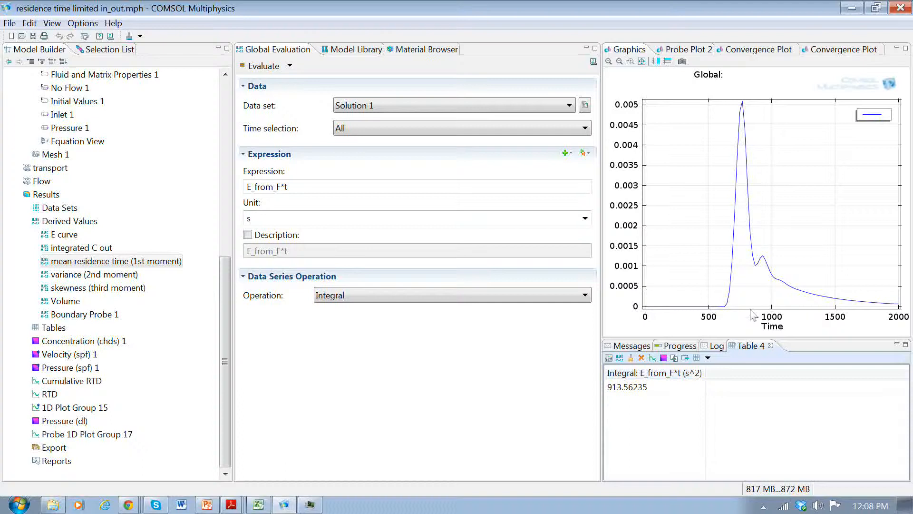
{"action": "mouse_move", "coordinate": [760, 311]}
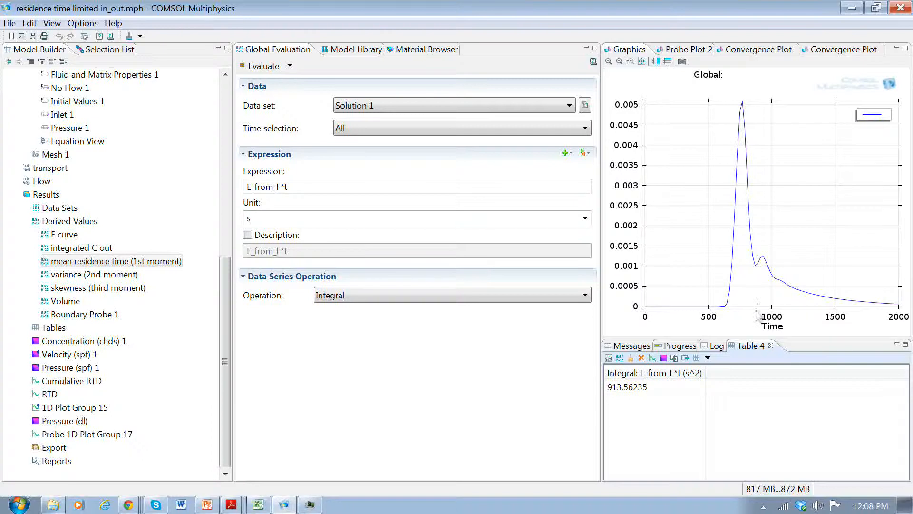
{"action": "mouse_move", "coordinate": [763, 270]}
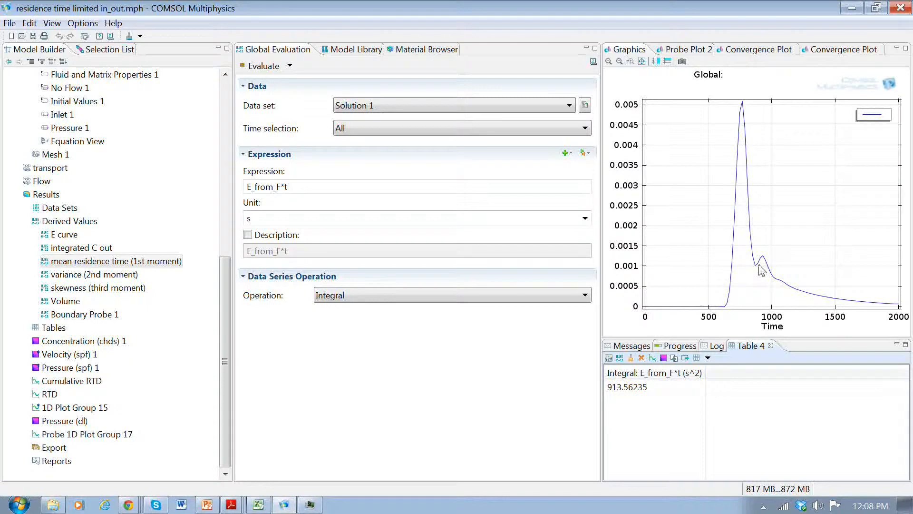
{"action": "mouse_move", "coordinate": [751, 202]}
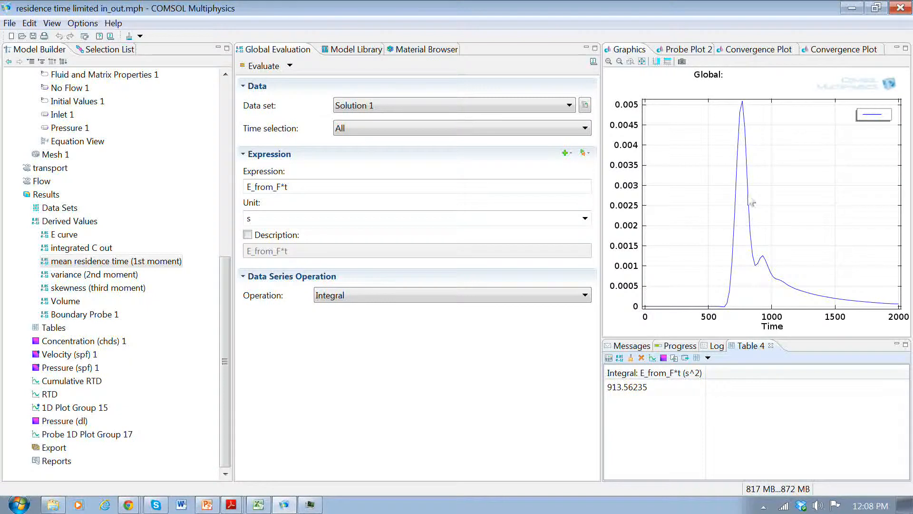
{"action": "mouse_move", "coordinate": [745, 119]}
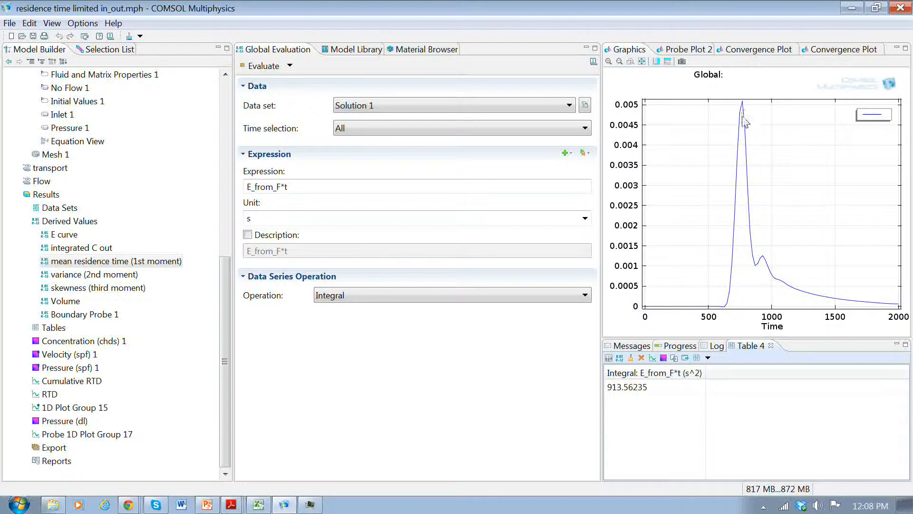
{"action": "mouse_move", "coordinate": [858, 309]}
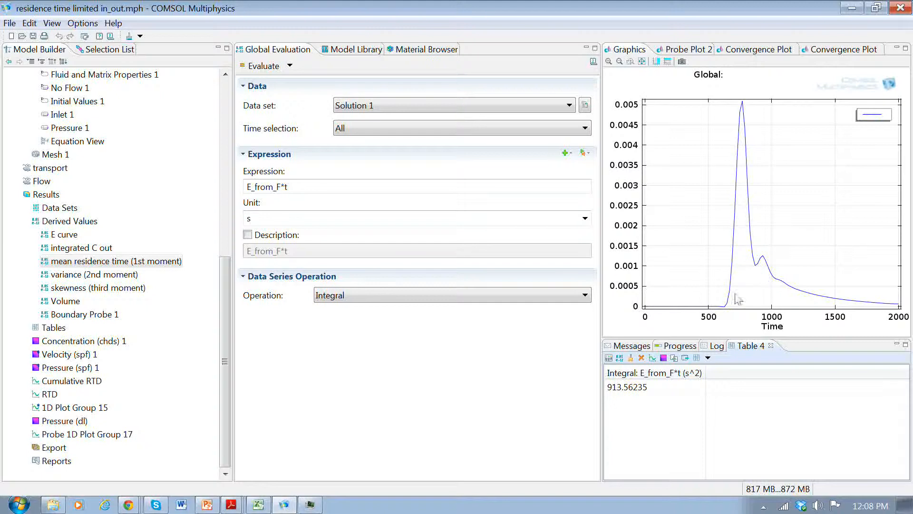
{"action": "mouse_move", "coordinate": [757, 263]}
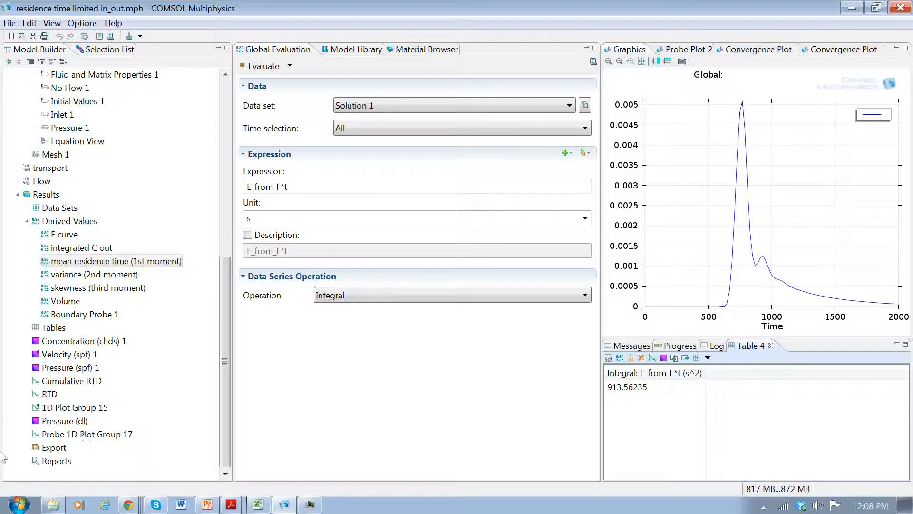
Step: Evaluate the variance integral of E_from_F*(t-913)^2, giving 70232.32597 in Table 5
{"action": "left_click", "coordinate": [94, 274]}
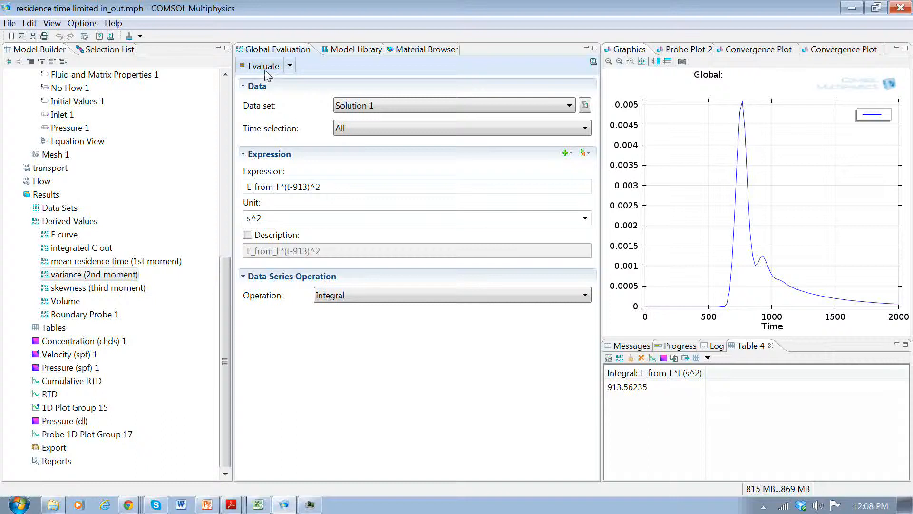
{"action": "left_click", "coordinate": [262, 65]}
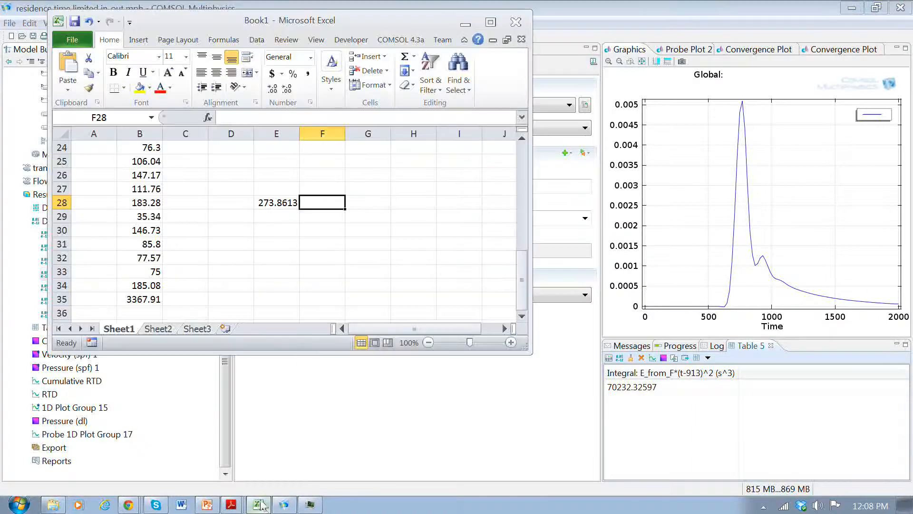
Step: Change cell E28 to =SQRT(70000), giving a standard deviation of 264.5751
{"action": "left_click", "coordinate": [276, 202]}
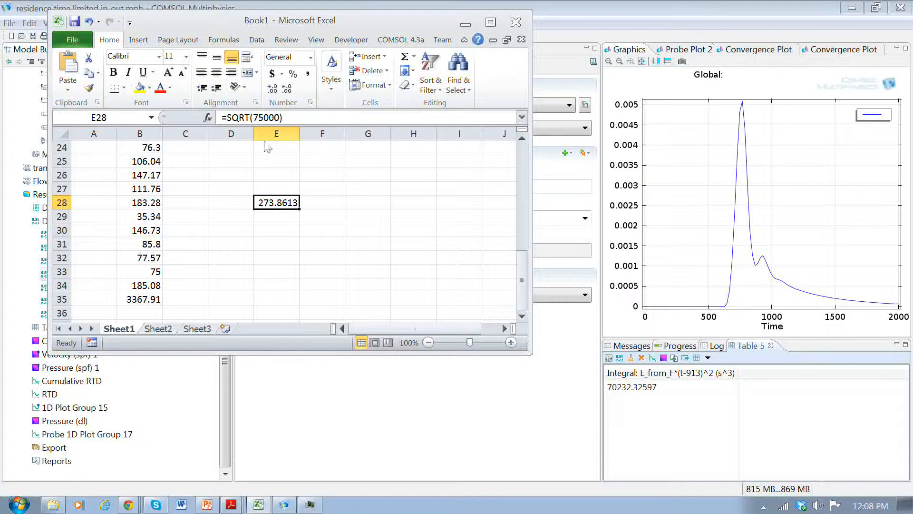
{"action": "double_click", "coordinate": [276, 202]}
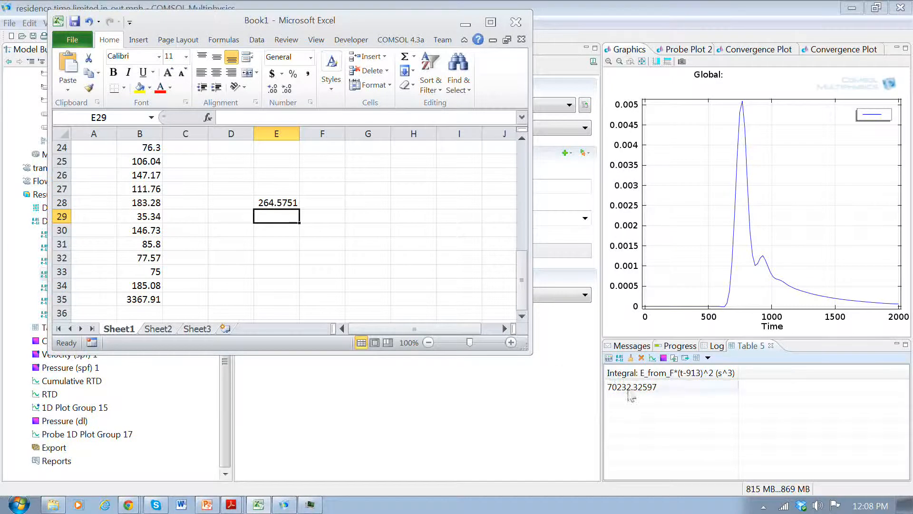
{"action": "left_click", "coordinate": [276, 202]}
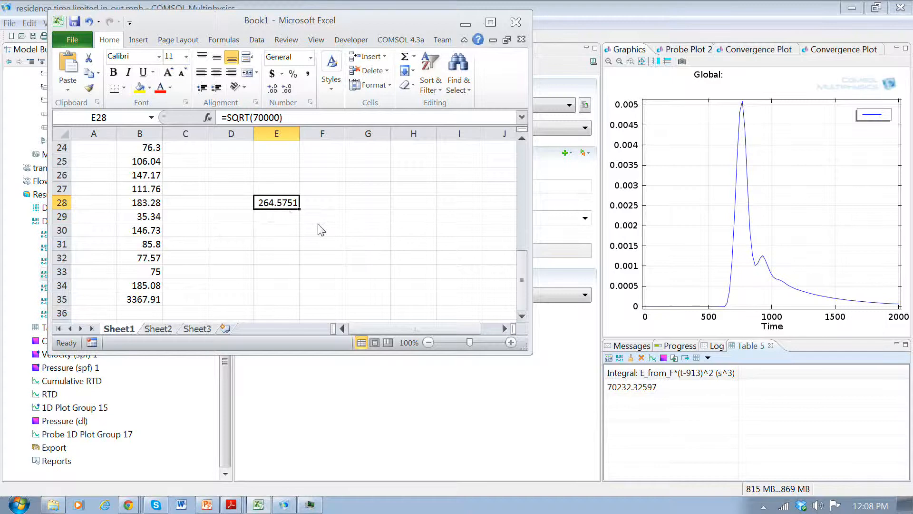
{"action": "mouse_move", "coordinate": [469, 244]}
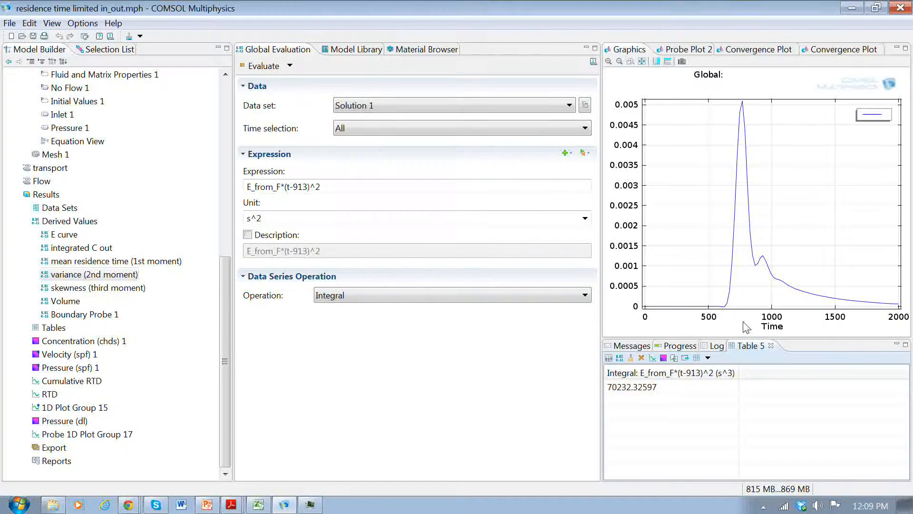
{"action": "mouse_move", "coordinate": [744, 236]}
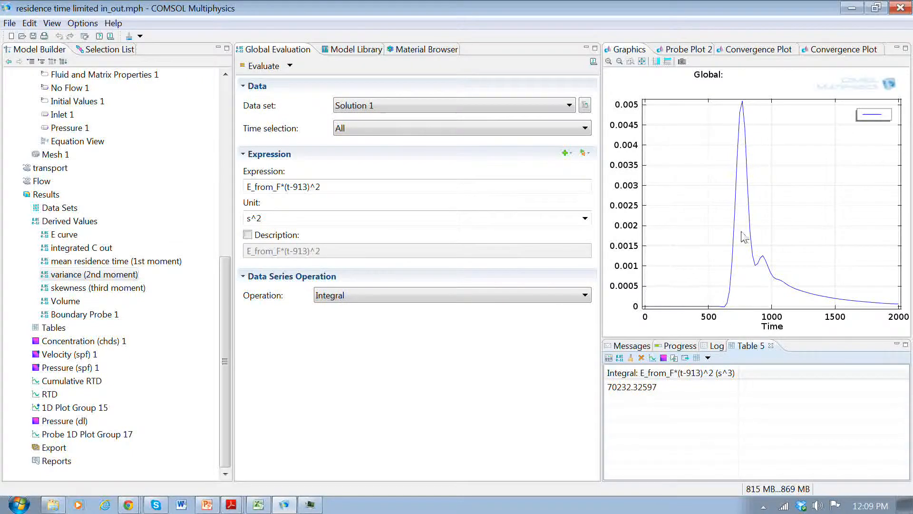
{"action": "mouse_move", "coordinate": [715, 237]}
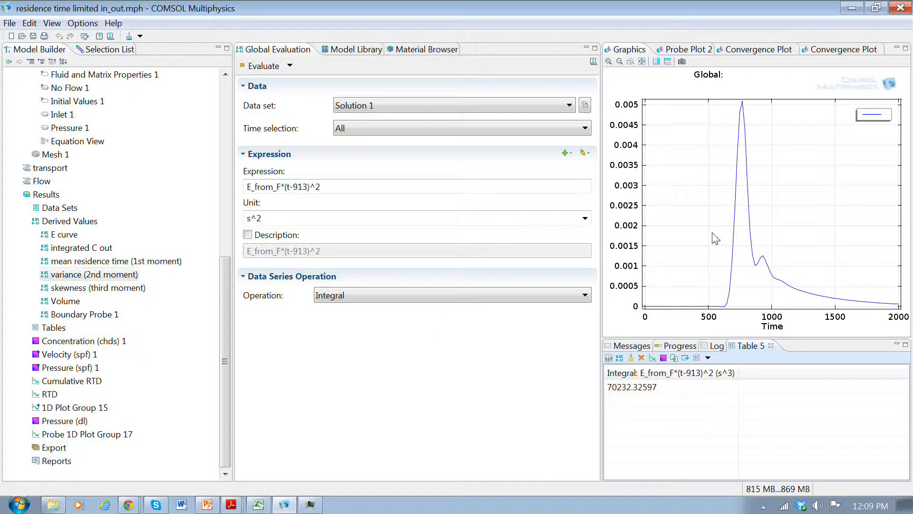
{"action": "mouse_move", "coordinate": [711, 252]}
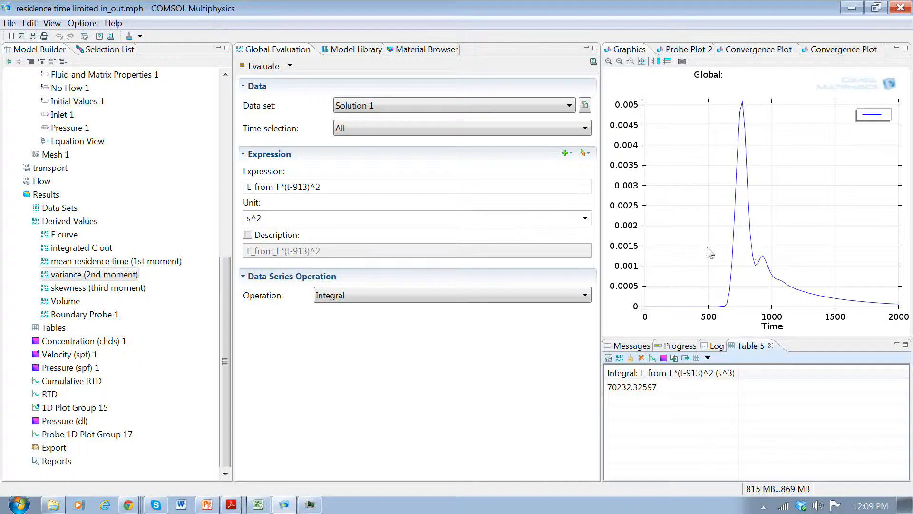
{"action": "mouse_move", "coordinate": [743, 239]}
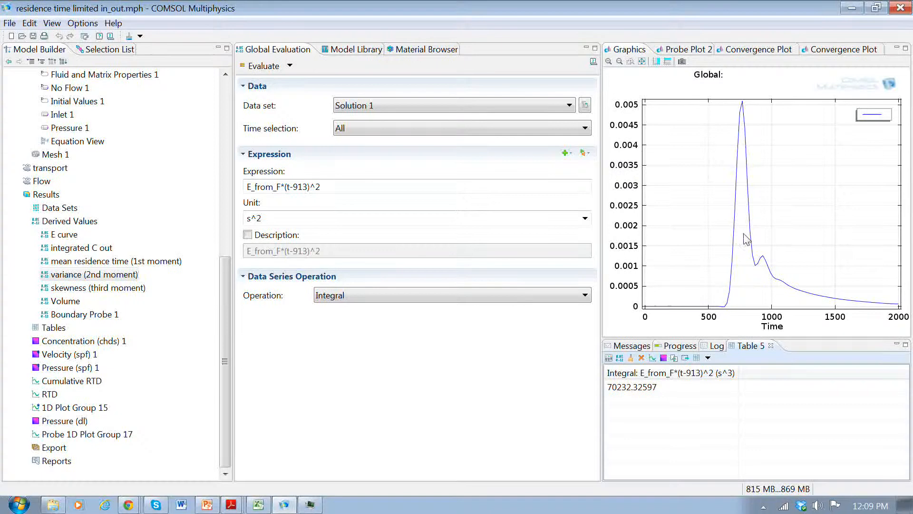
{"action": "mouse_move", "coordinate": [753, 236]}
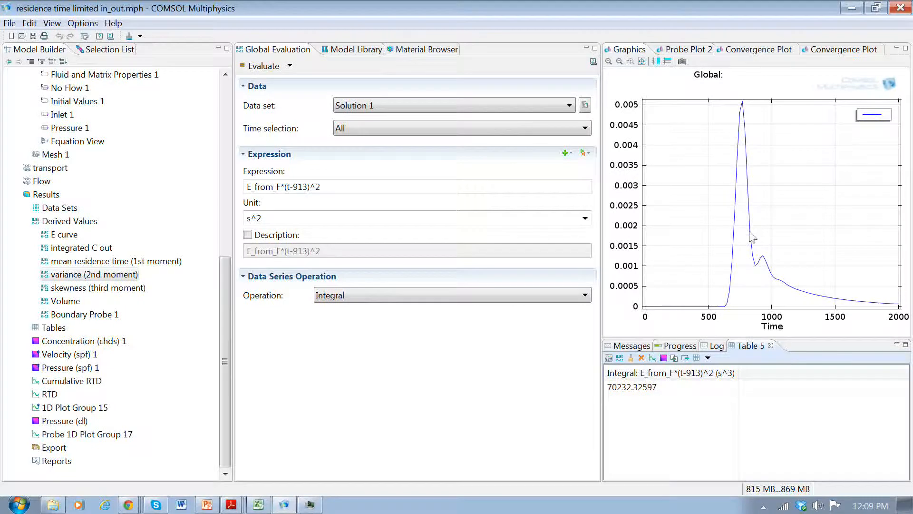
{"action": "mouse_move", "coordinate": [772, 240]}
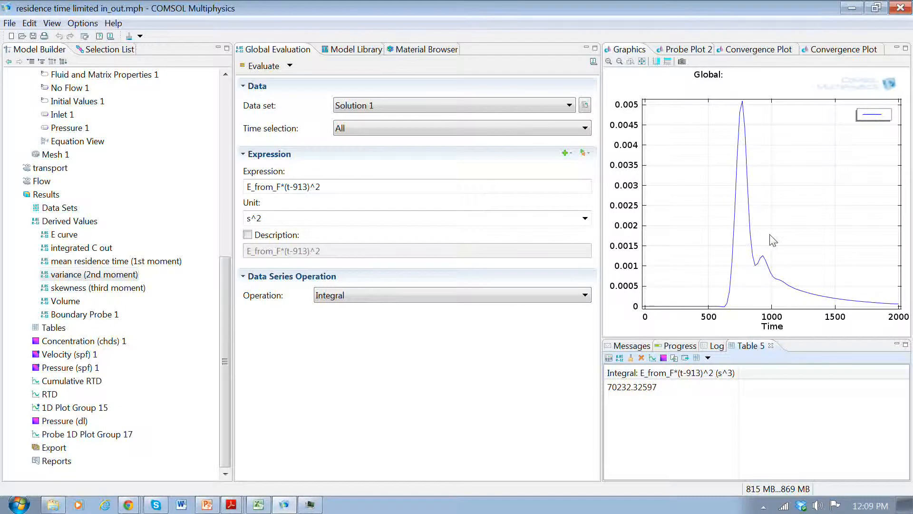
{"action": "mouse_move", "coordinate": [771, 277]}
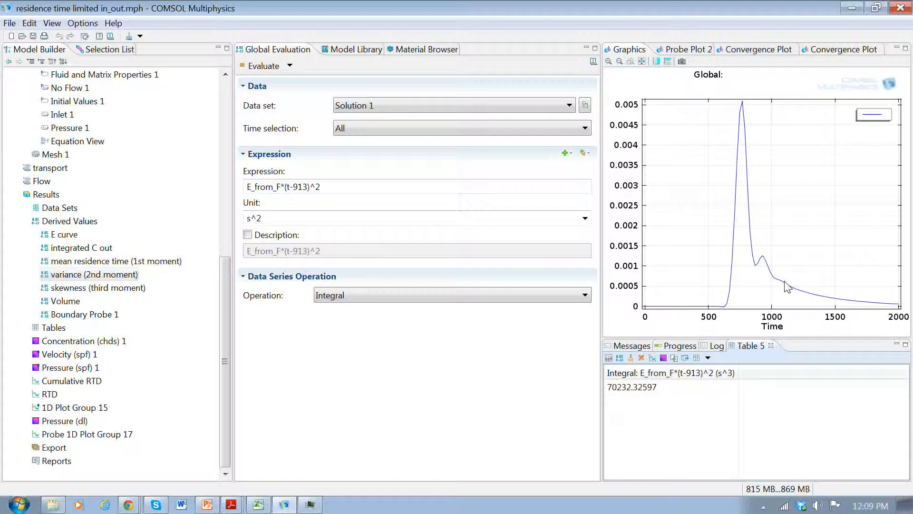
{"action": "mouse_move", "coordinate": [161, 310]}
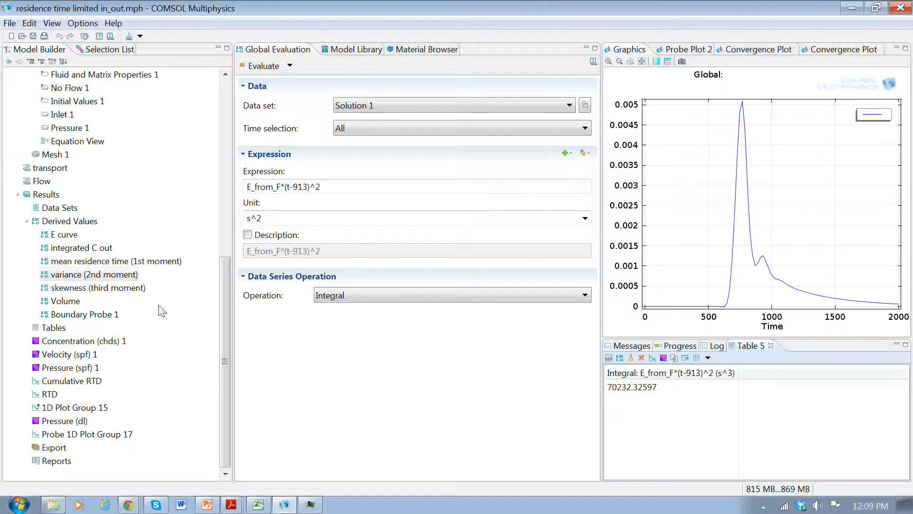
{"action": "mouse_move", "coordinate": [757, 286]}
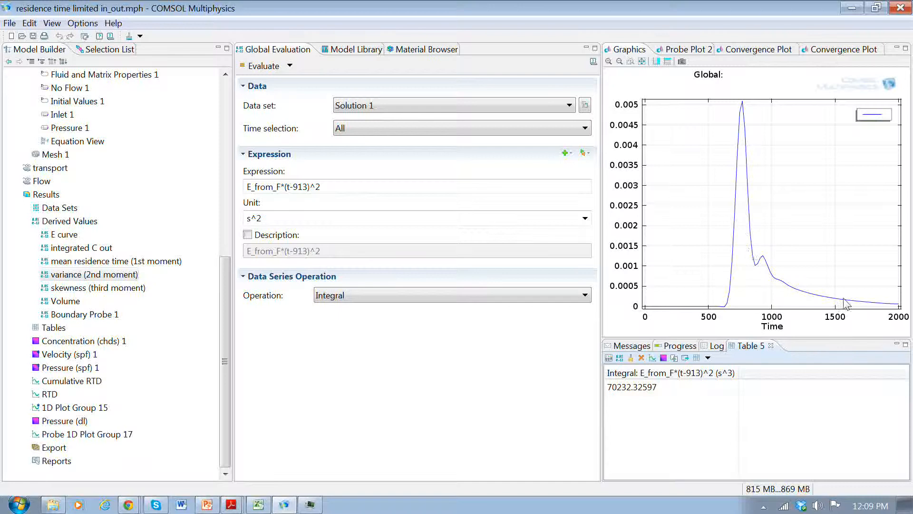
Step: Evaluate the skewness (third moment) integral, adding 8414.92706 to Table 1
{"action": "left_click", "coordinate": [93, 275]}
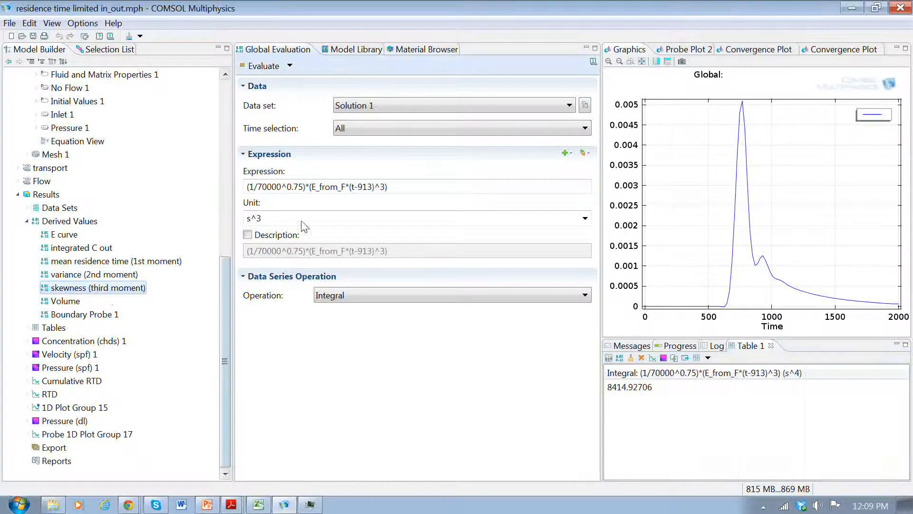
{"action": "mouse_move", "coordinate": [263, 194]}
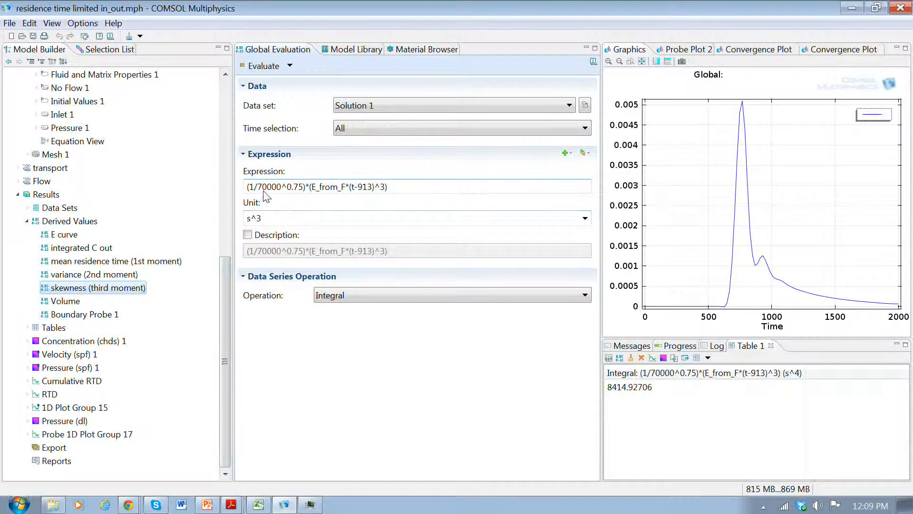
{"action": "mouse_move", "coordinate": [294, 90]}
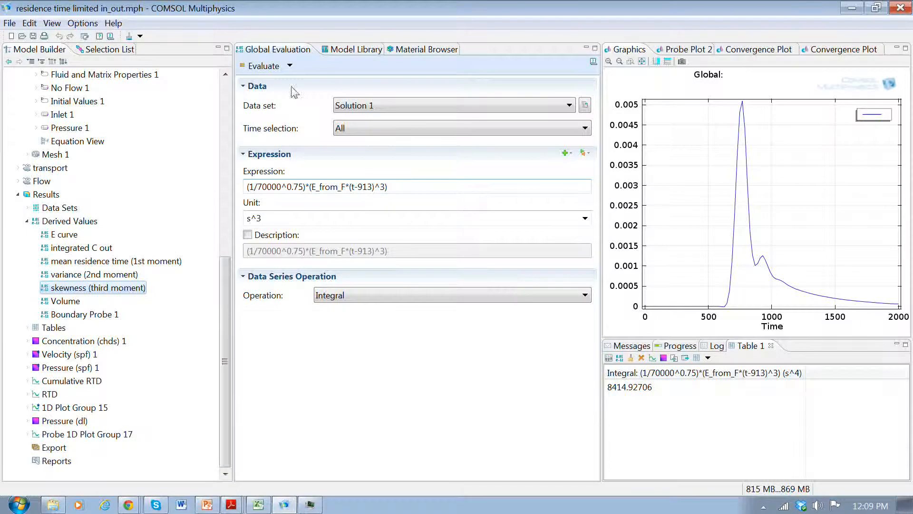
{"action": "left_click", "coordinate": [261, 65]}
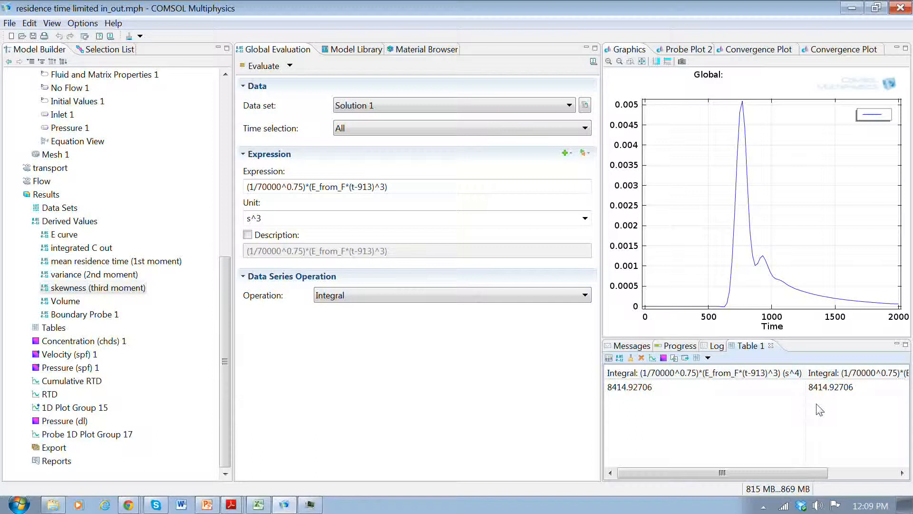
{"action": "mouse_move", "coordinate": [836, 395]}
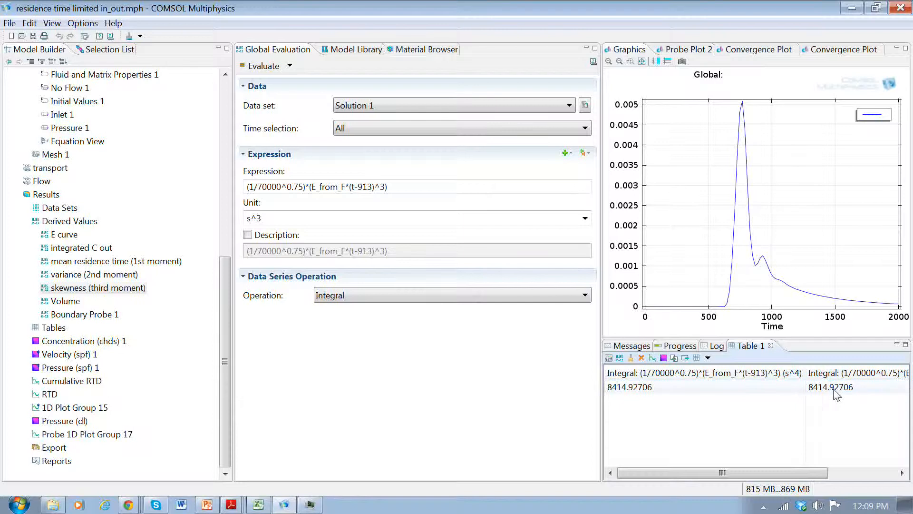
{"action": "mouse_move", "coordinate": [819, 356]}
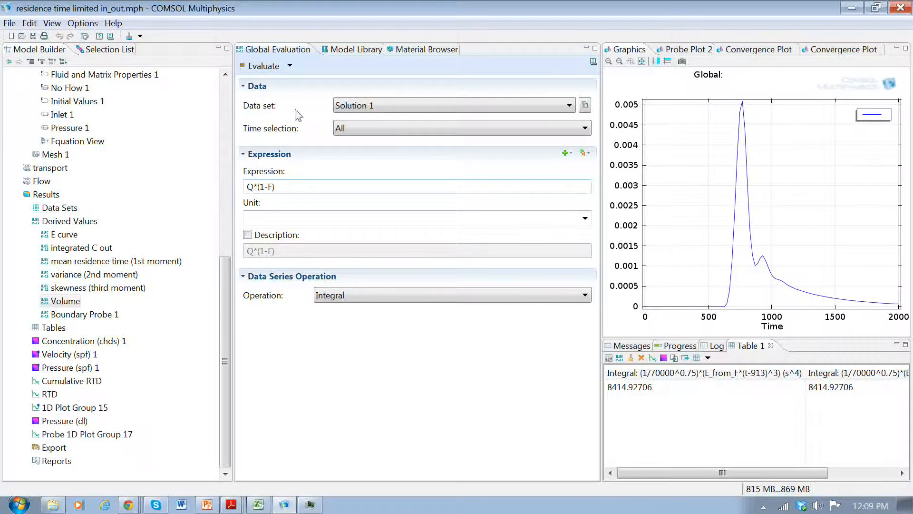
Step: Evaluate the Volume integral of Q*(1-F) and read 0.95855 in the new table
{"action": "left_click", "coordinate": [261, 66]}
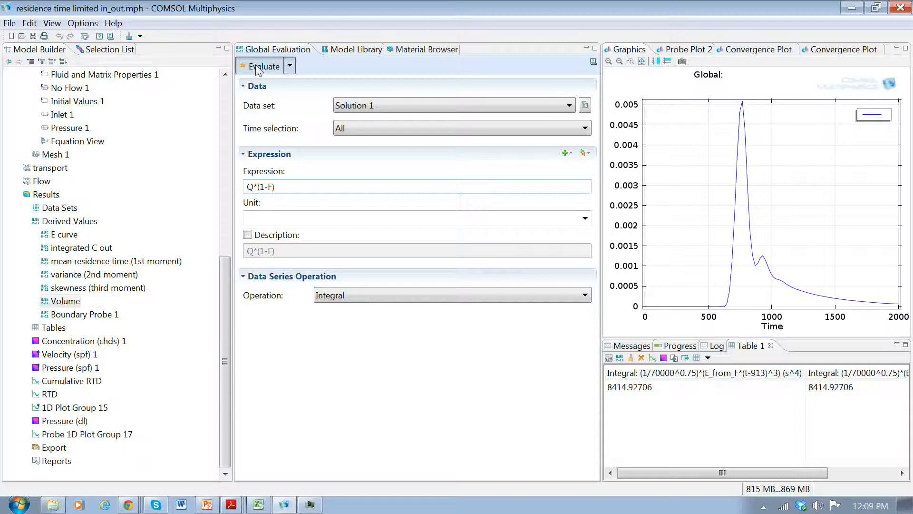
{"action": "left_click", "coordinate": [263, 66]}
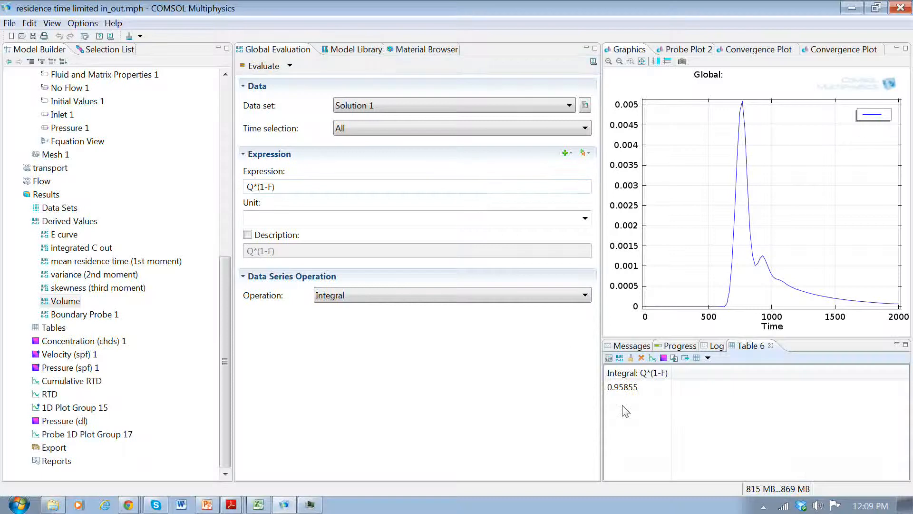
{"action": "left_click", "coordinate": [622, 387]}
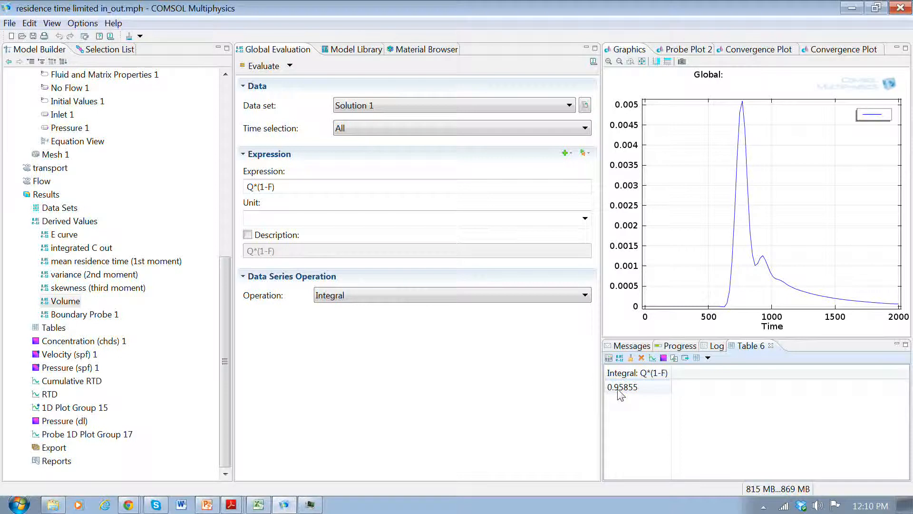
{"action": "mouse_move", "coordinate": [641, 398]}
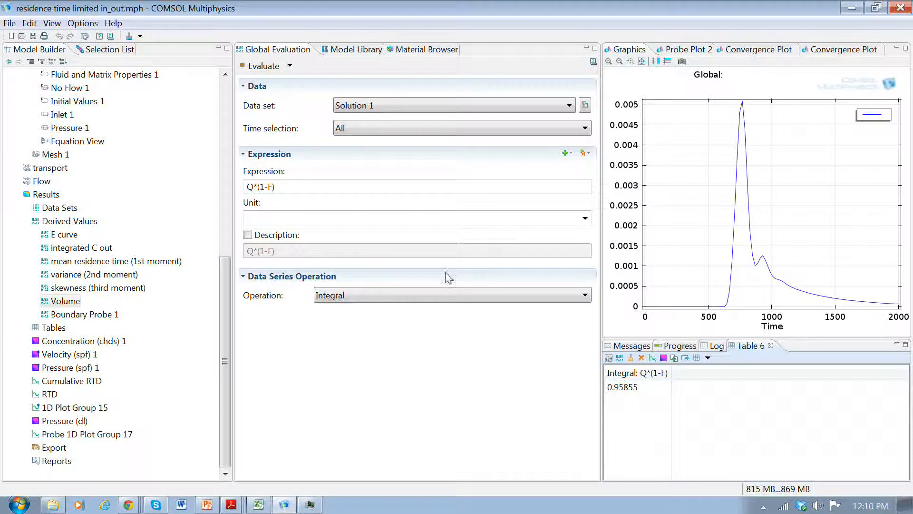
{"action": "left_click", "coordinate": [623, 387]}
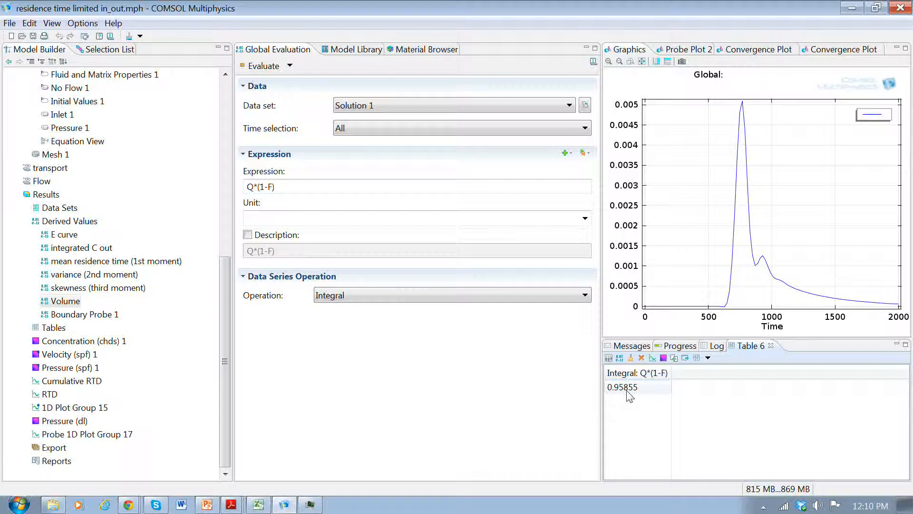